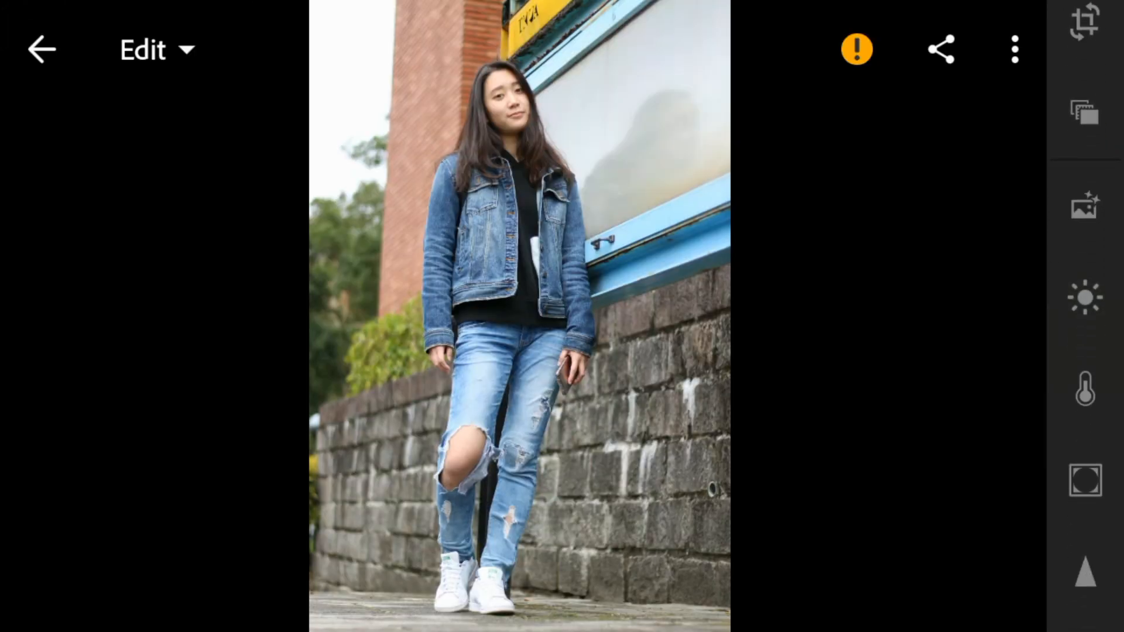
In the Light panel, set exposure 0.11, contrast 24 and highlights −60
click(1086, 297)
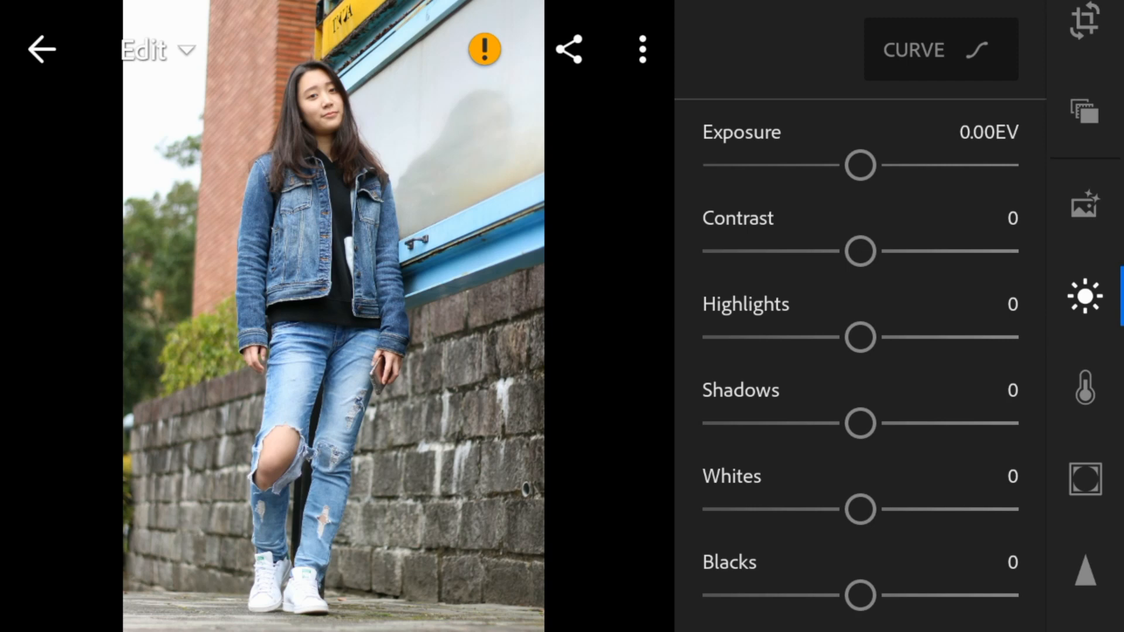
drag(860, 165, 864, 165)
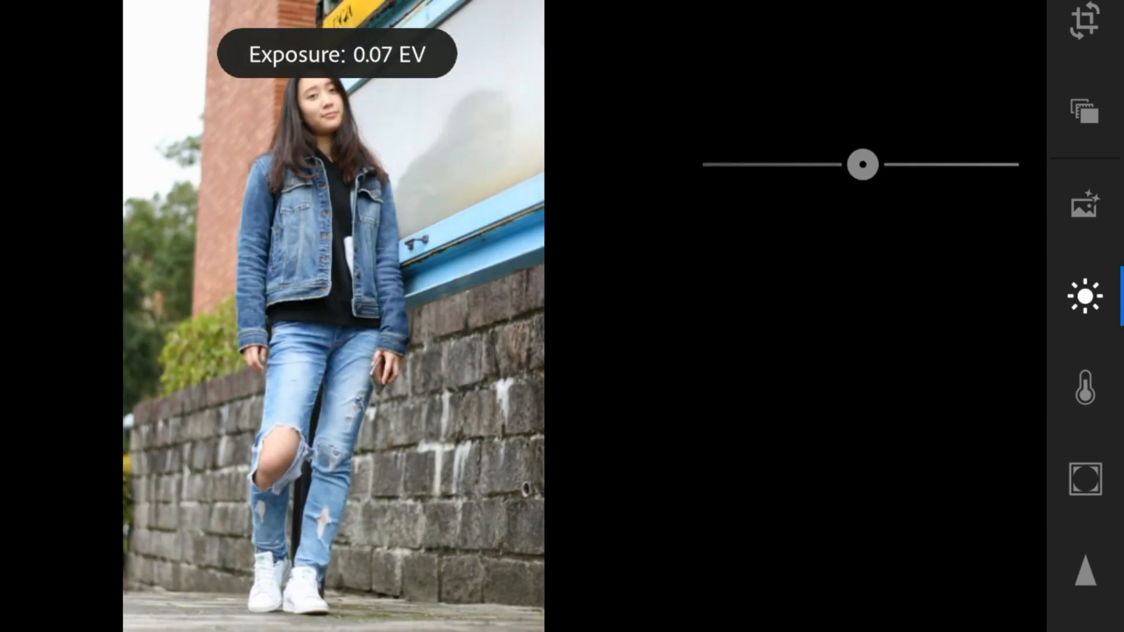
drag(864, 164, 865, 164)
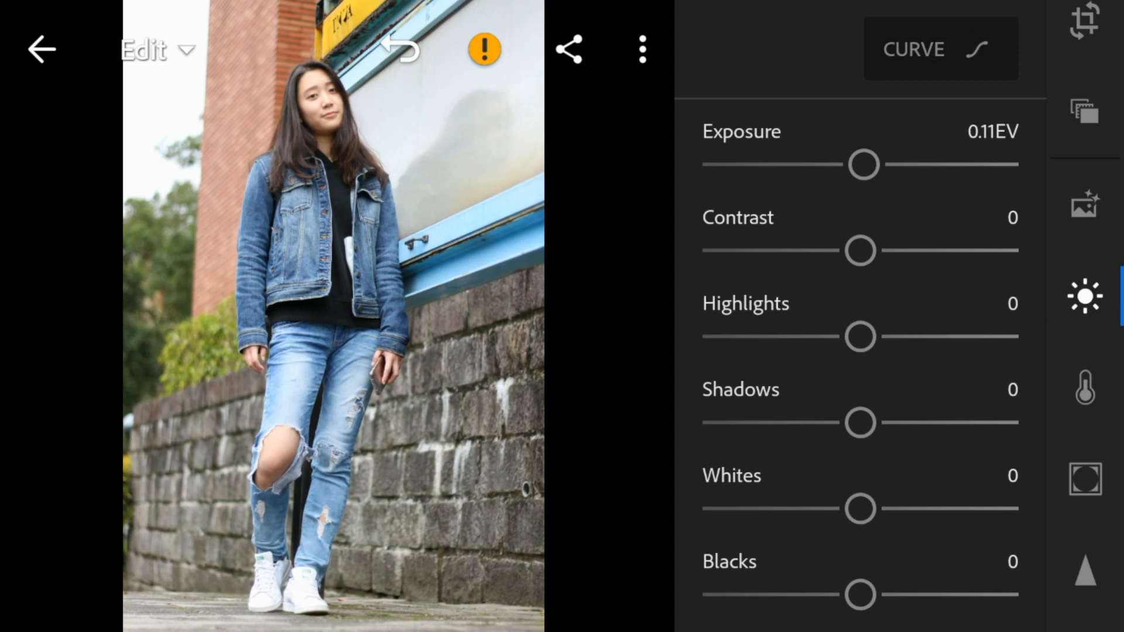
drag(860, 250, 894, 250)
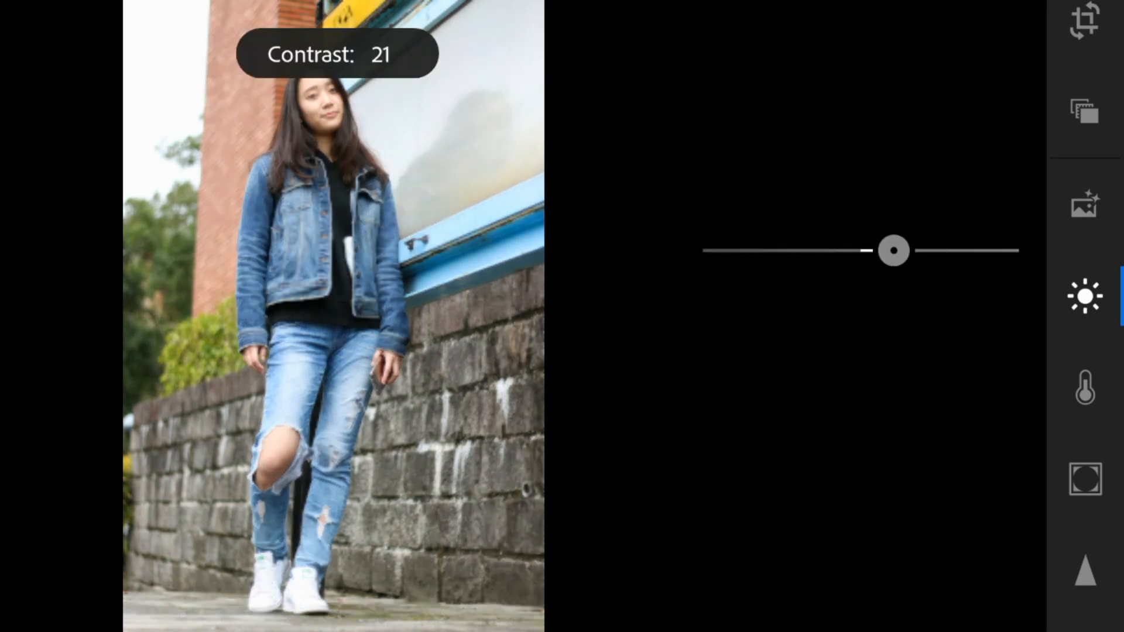
drag(892, 250, 898, 250)
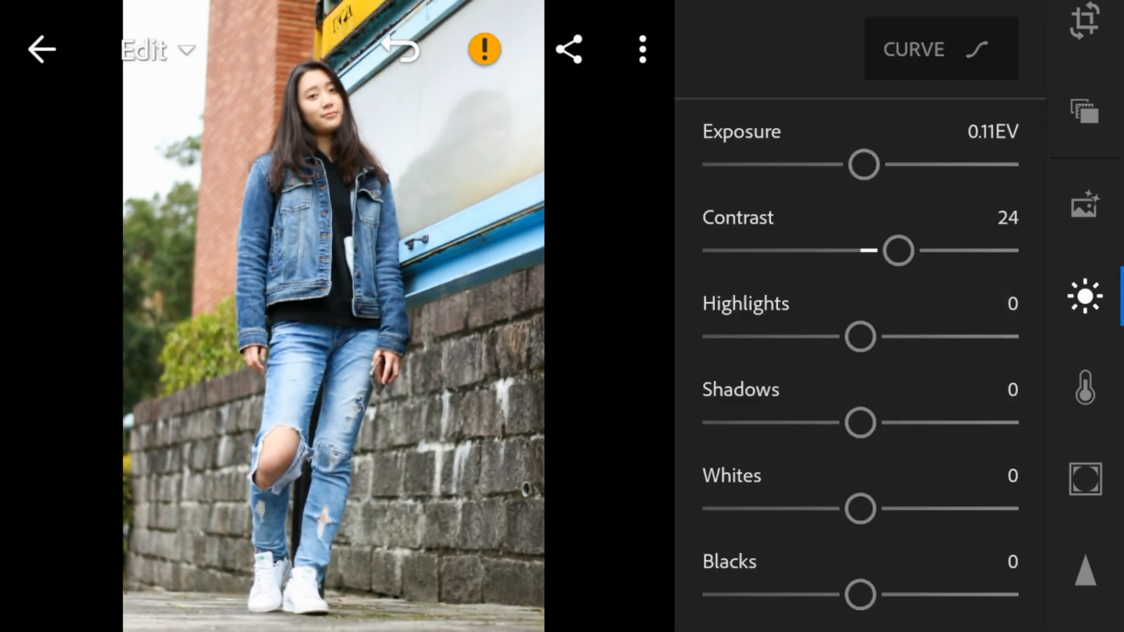
drag(859, 336, 766, 336)
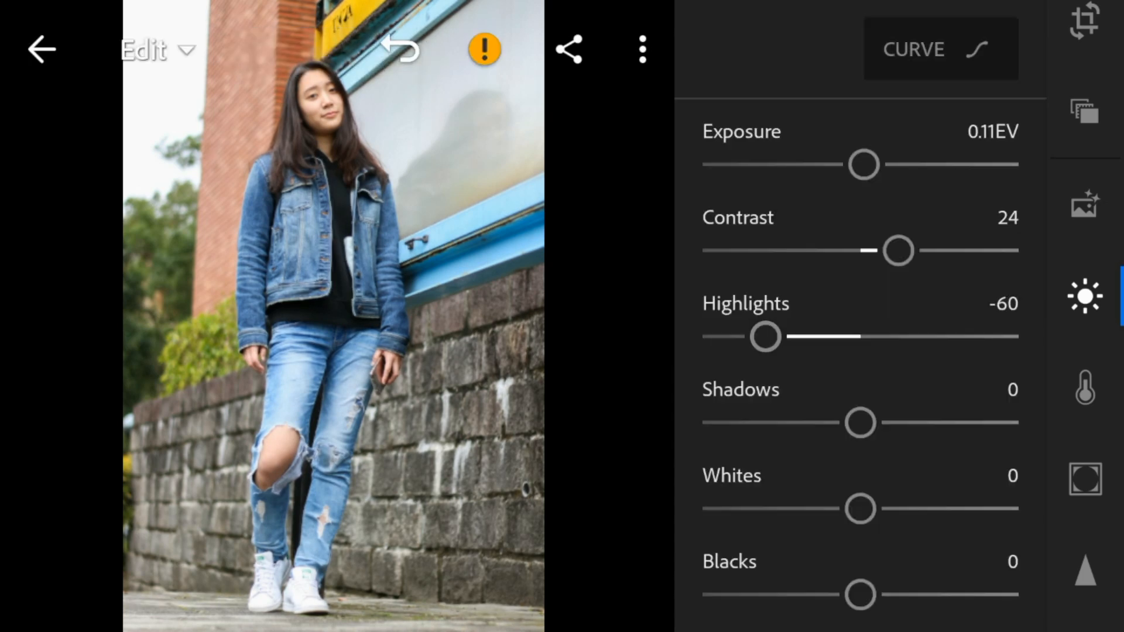
Set shadows to 50, whites to −73 and blacks to −31
drag(860, 422, 901, 423)
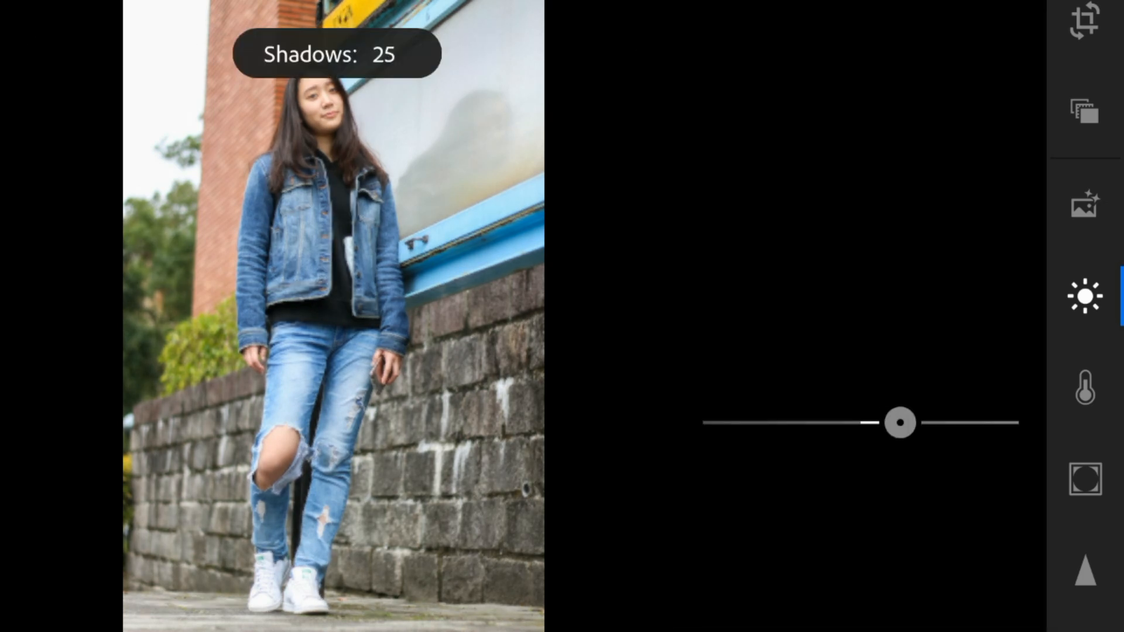
drag(900, 422, 939, 422)
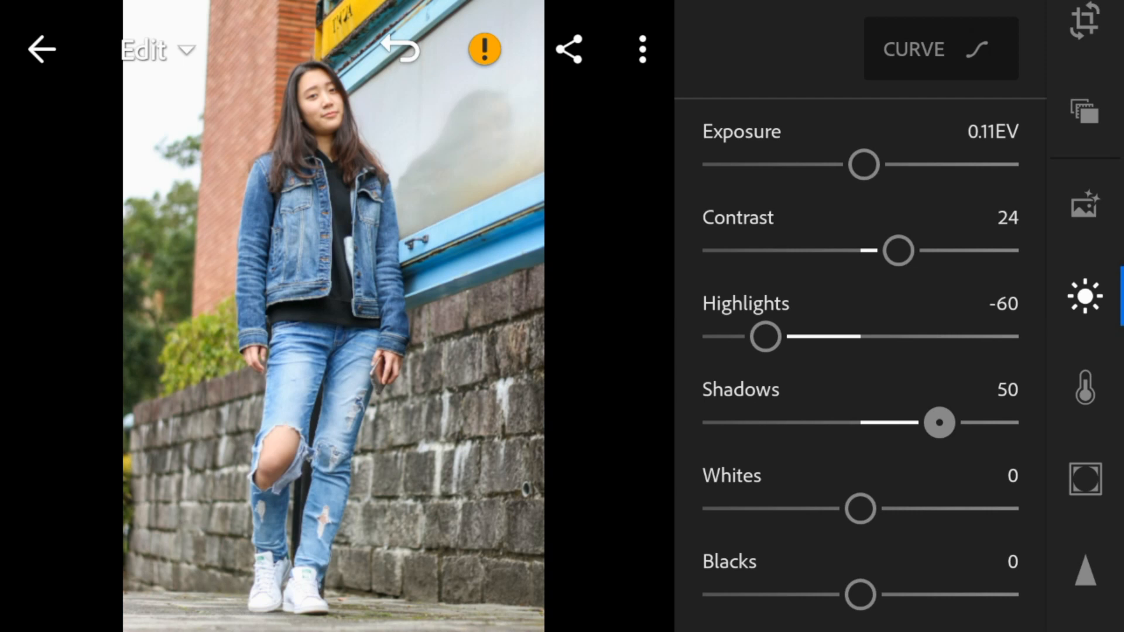
drag(941, 422, 942, 422)
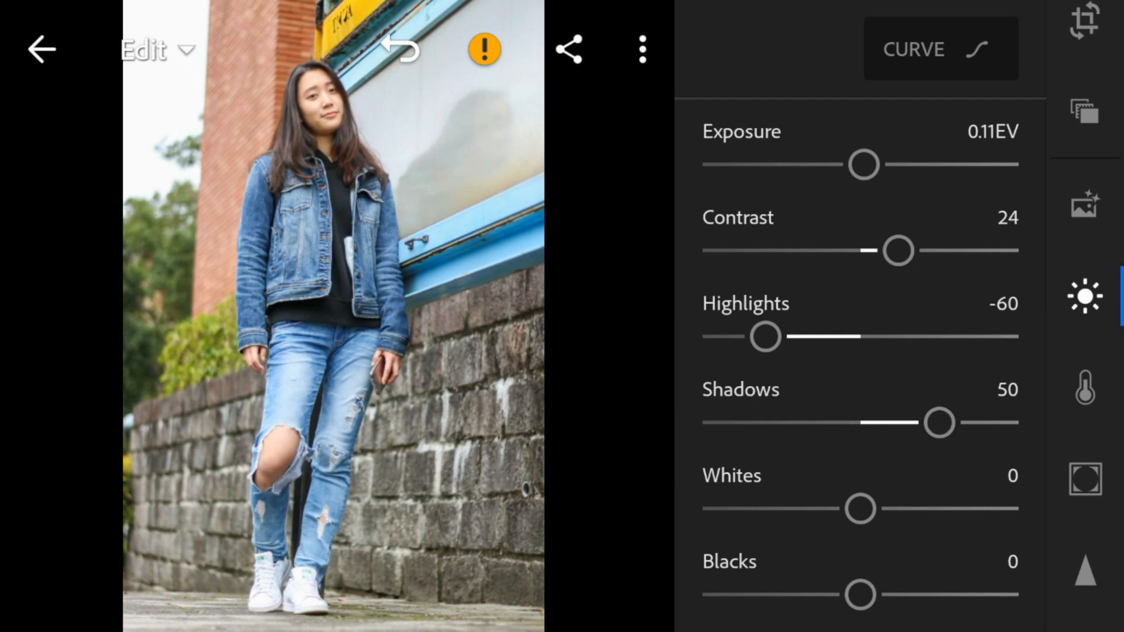
drag(861, 508, 759, 508)
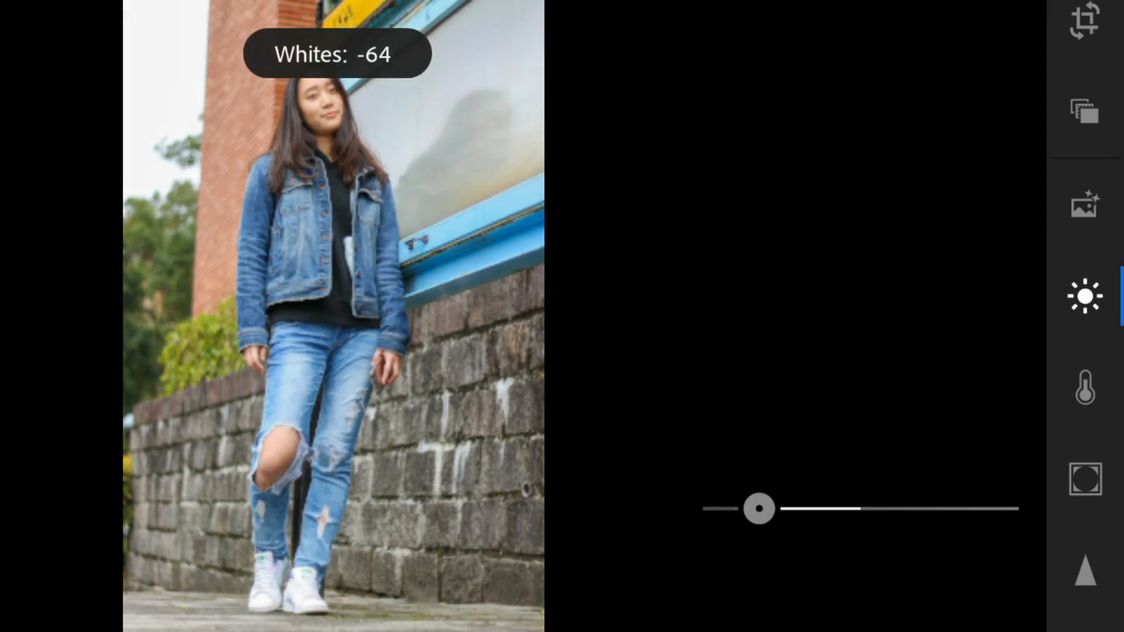
drag(759, 509, 745, 509)
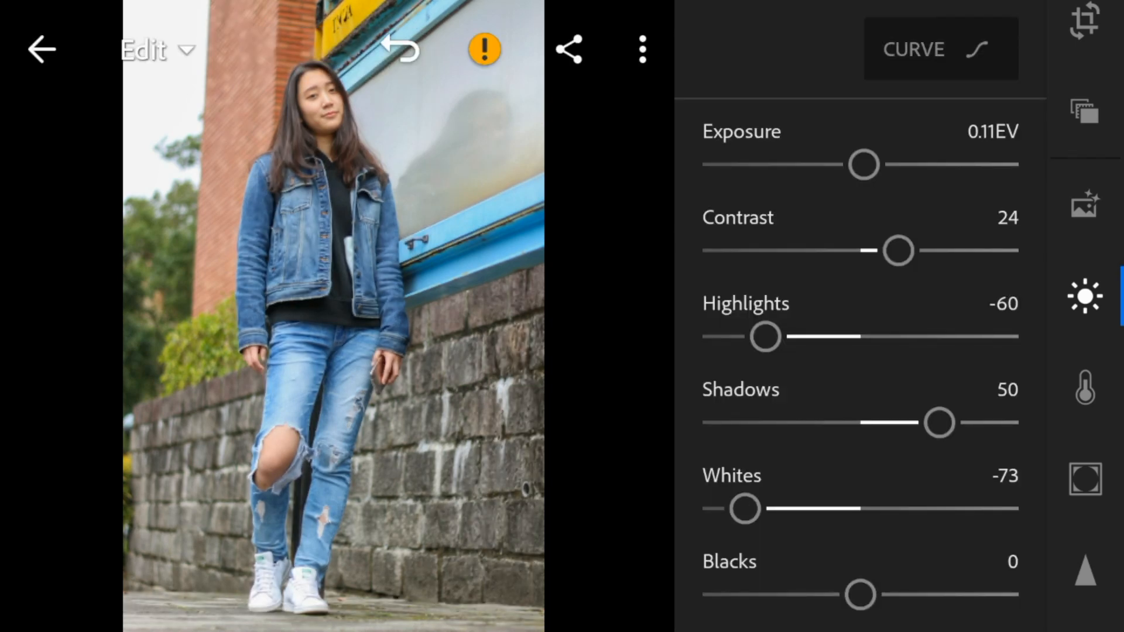
drag(862, 594, 818, 594)
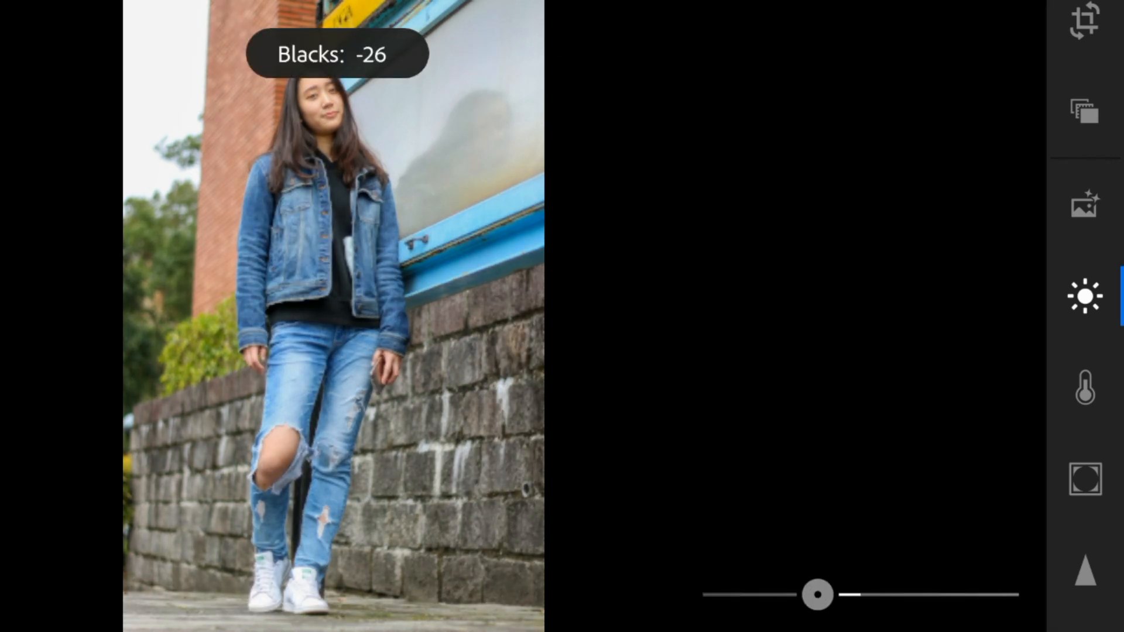
drag(820, 594, 812, 594)
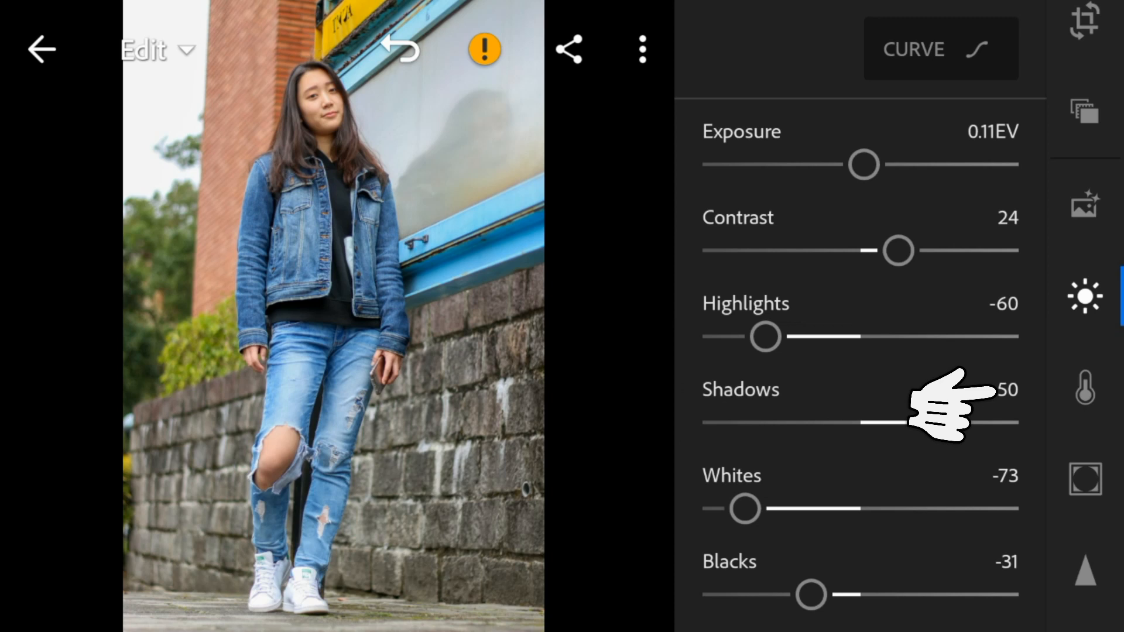
In the Color panel, set tint 20, vibrance 63 and saturation −51
click(1085, 387)
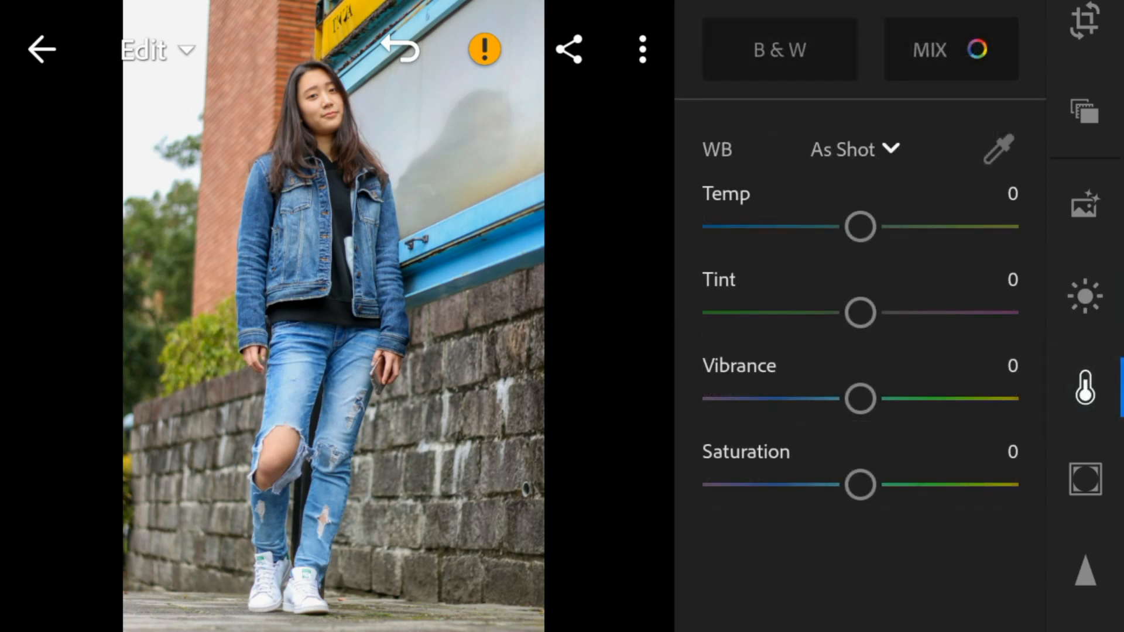
drag(859, 312, 877, 312)
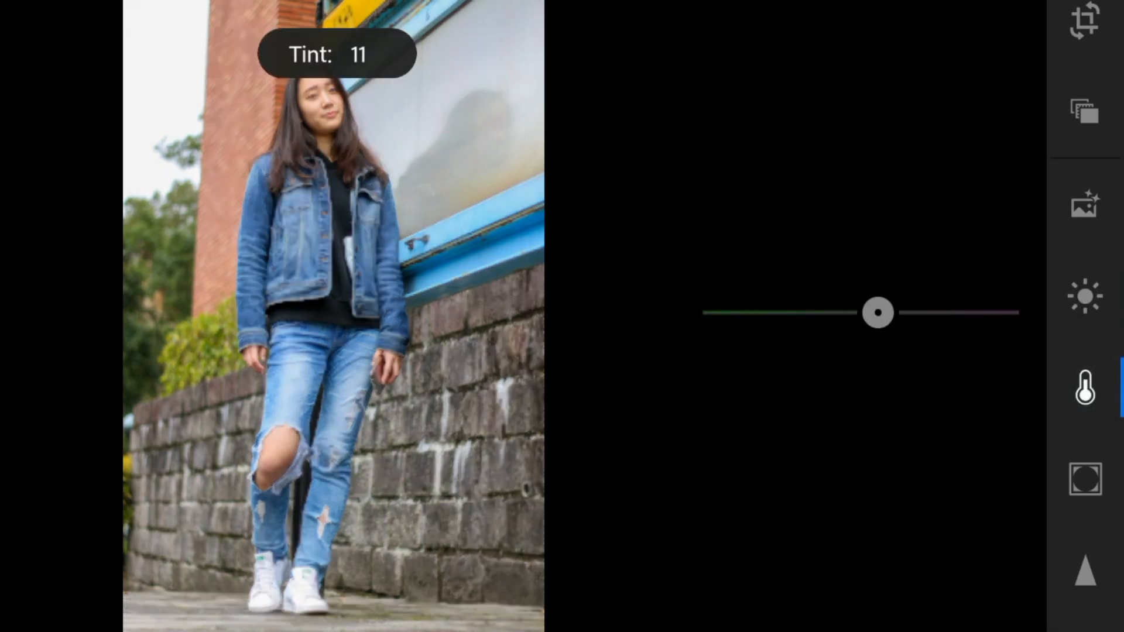
drag(878, 312, 892, 312)
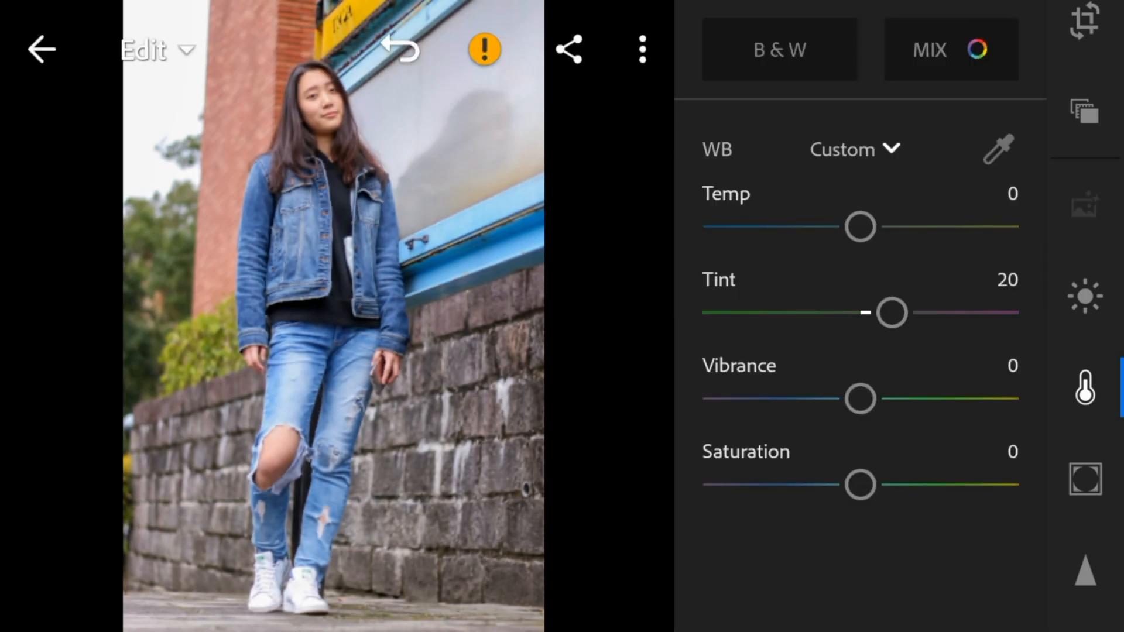
drag(860, 399, 952, 399)
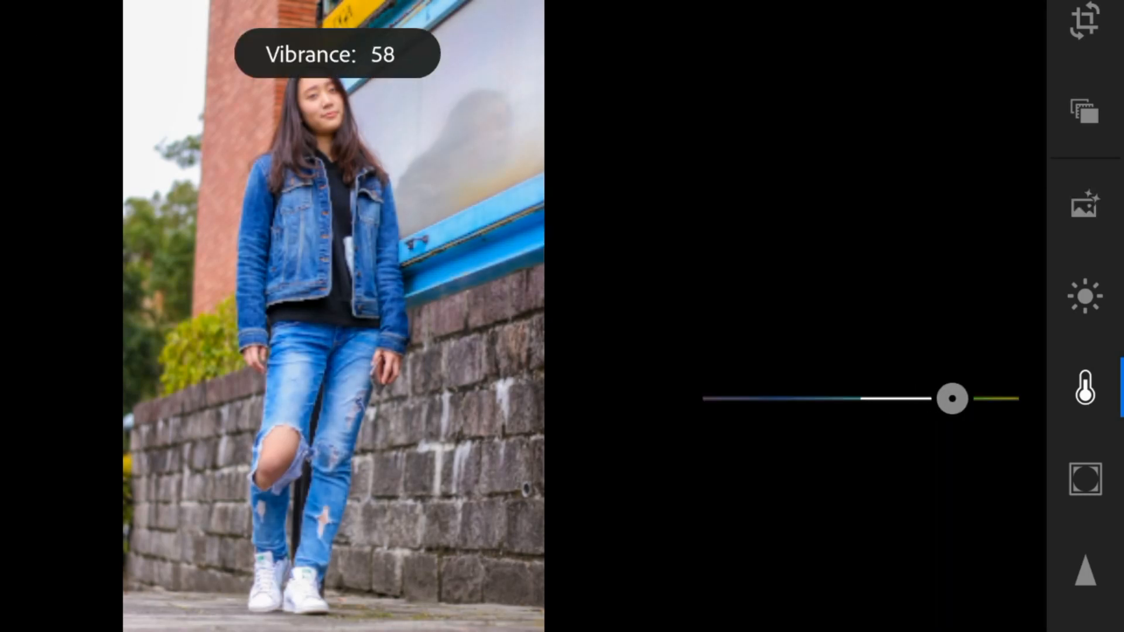
drag(953, 399, 960, 399)
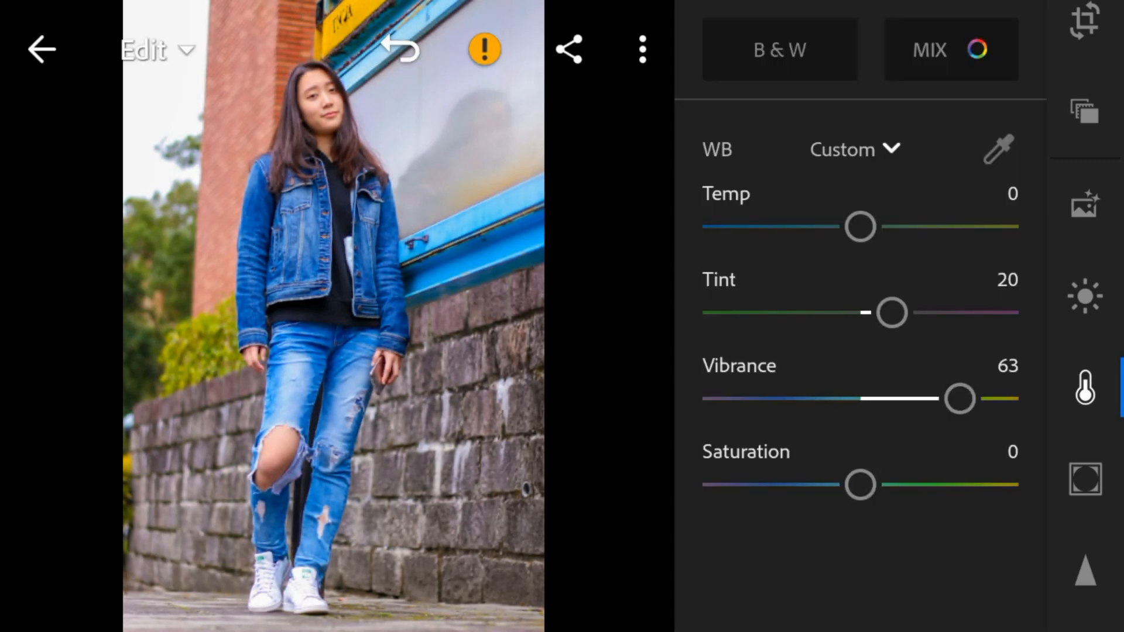
drag(860, 485, 786, 485)
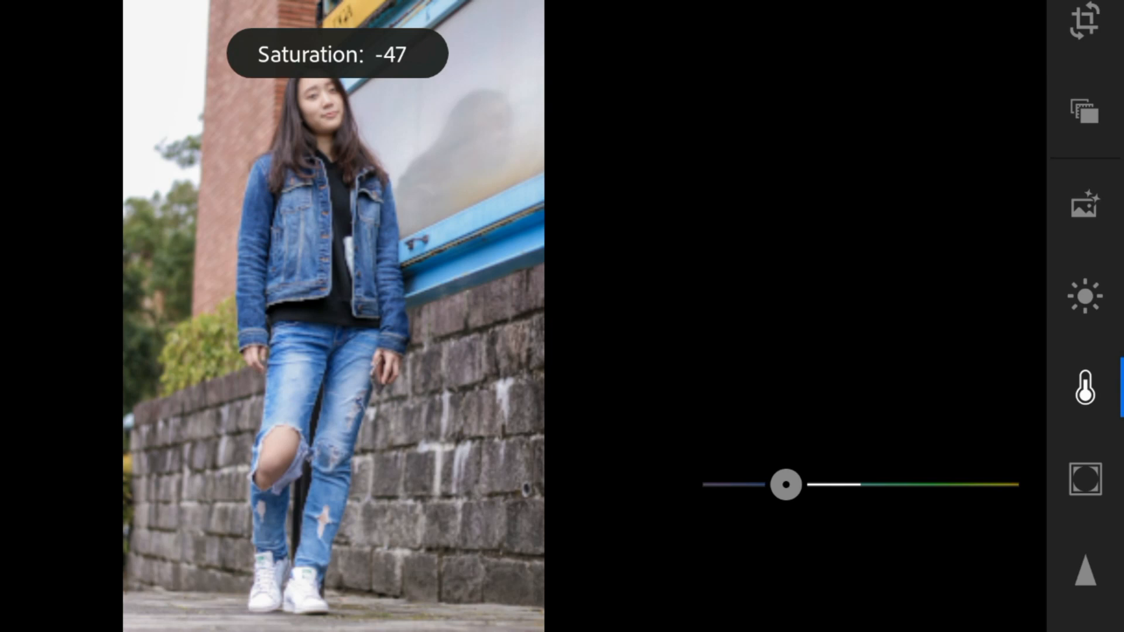
drag(785, 484, 779, 484)
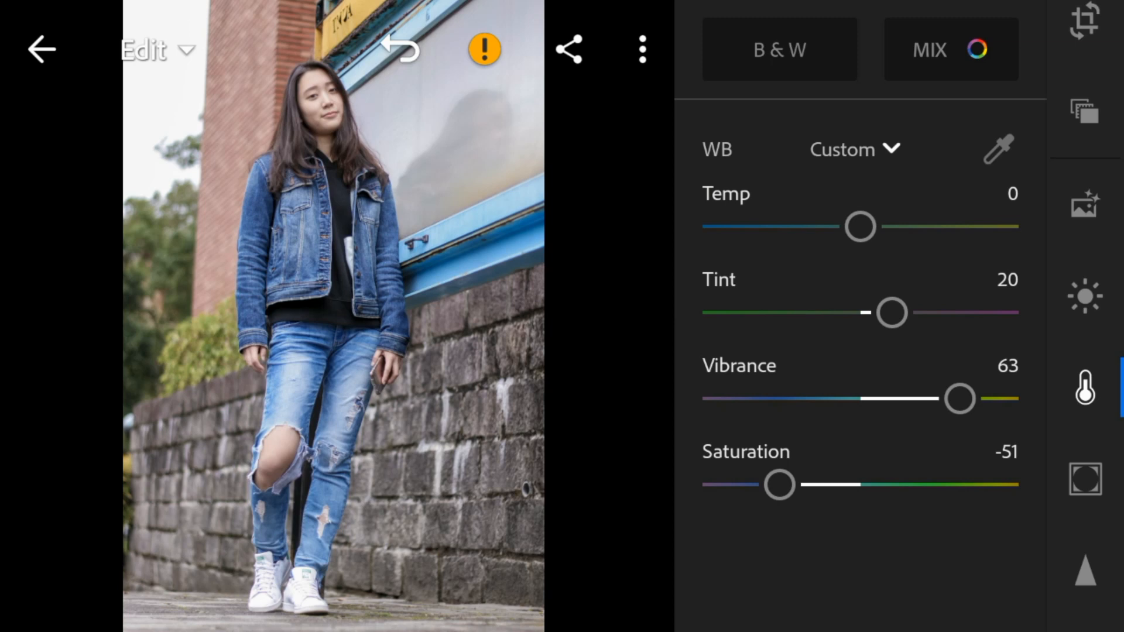
In Color Mix, raise red saturation to 17 and set orange hue to −15
click(930, 49)
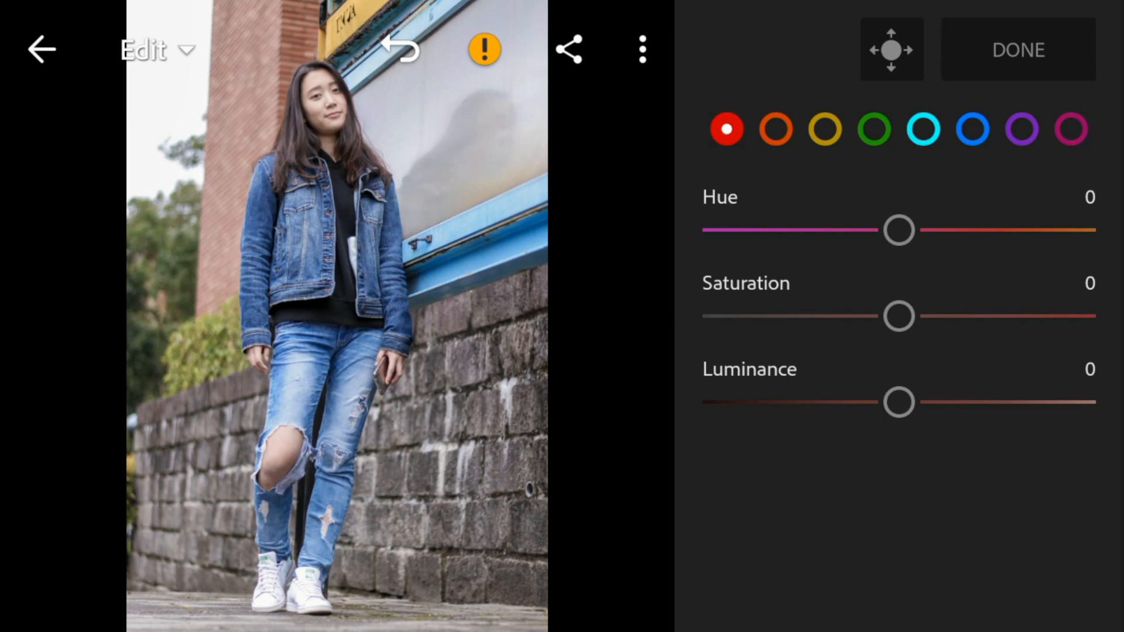
drag(898, 316, 925, 316)
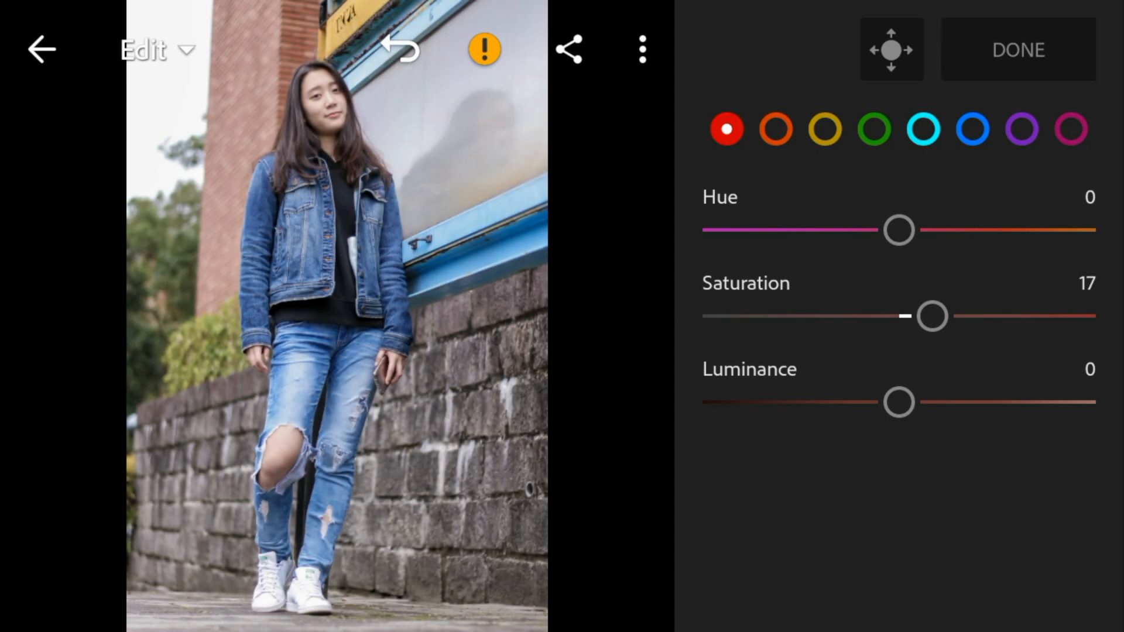
drag(900, 229, 873, 230)
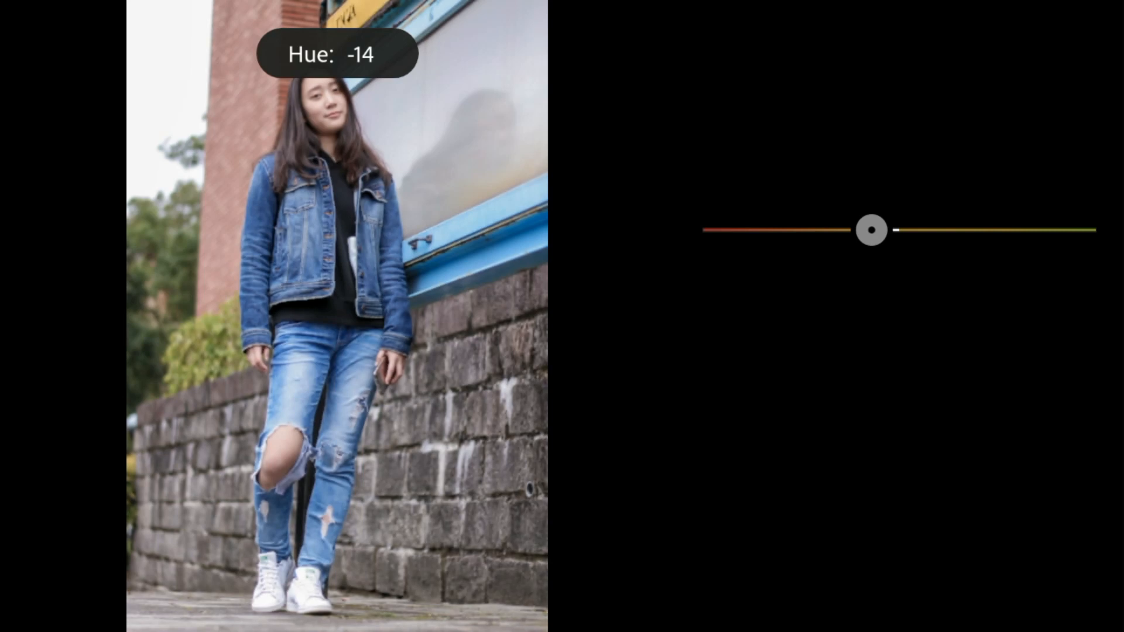
drag(873, 229, 869, 231)
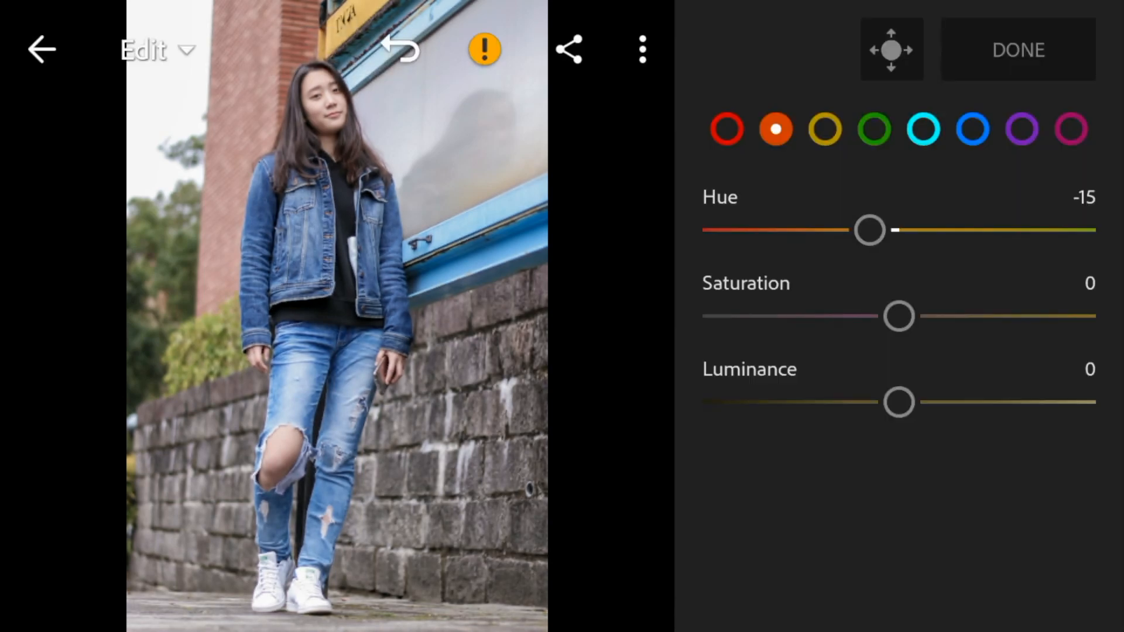
Set orange saturation 51 and luminance 20, then pull the yellow hue down
drag(899, 316, 970, 316)
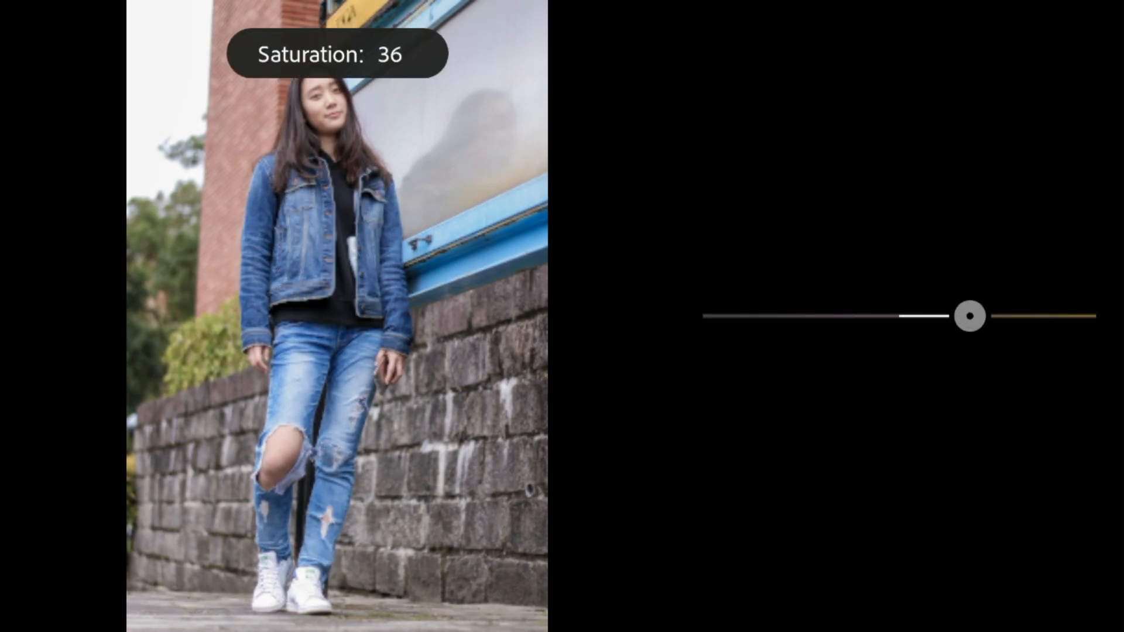
drag(970, 316, 999, 316)
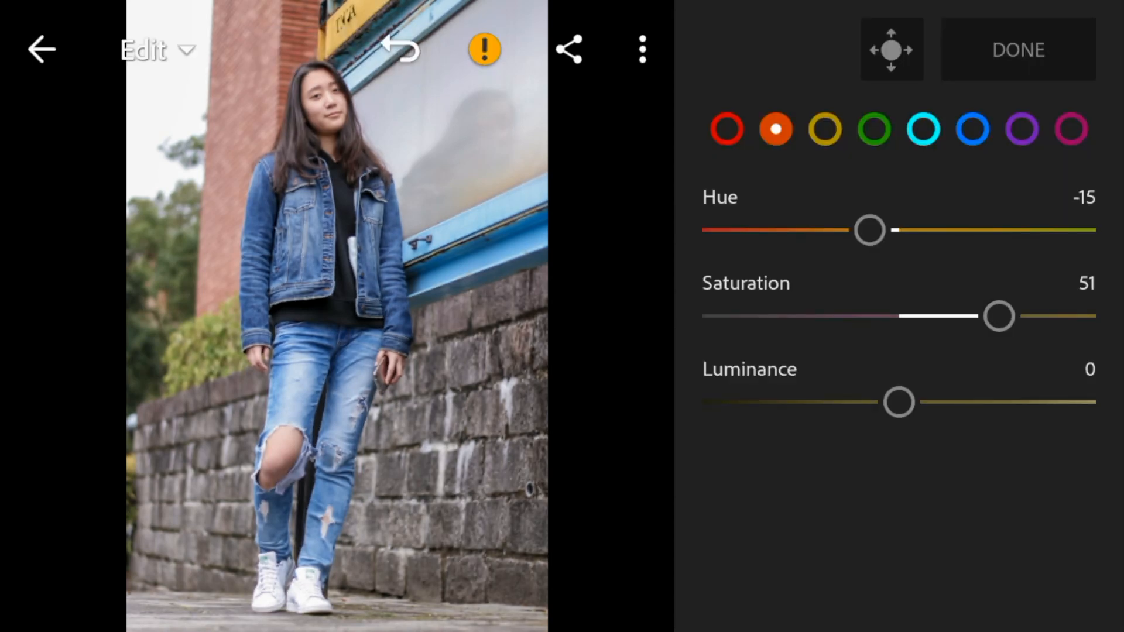
drag(900, 402, 935, 402)
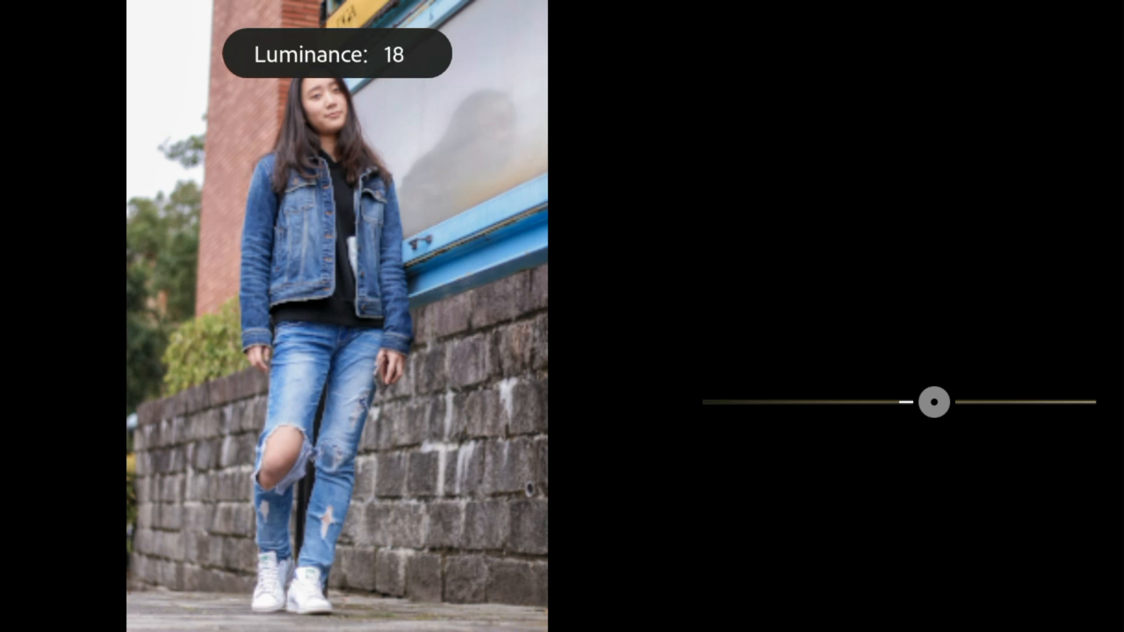
drag(904, 402, 936, 403)
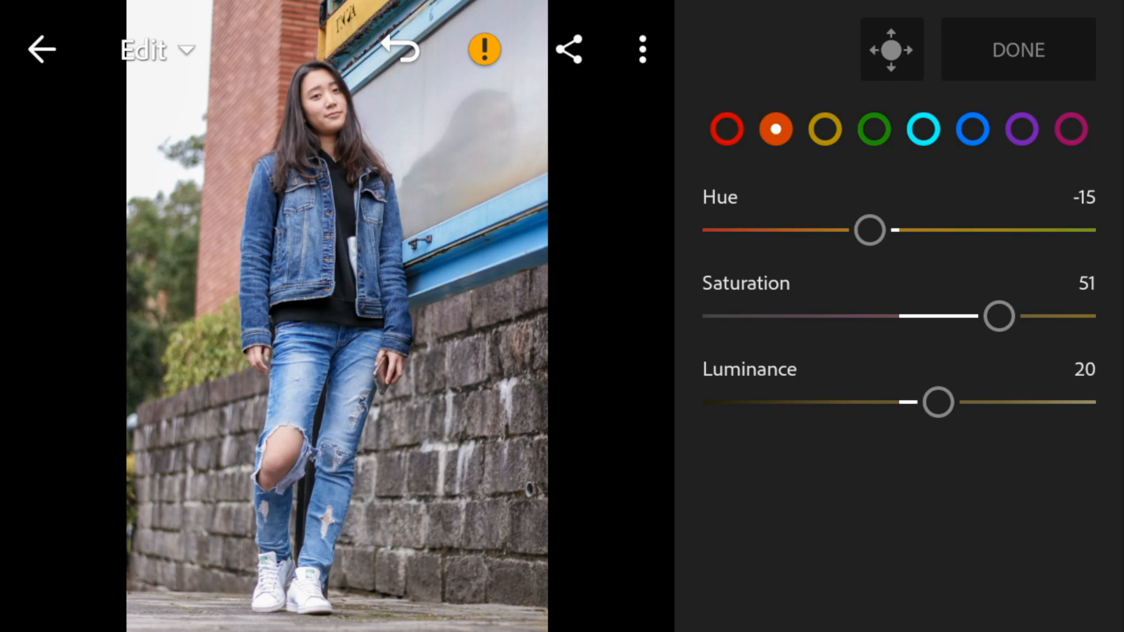
drag(869, 231, 699, 230)
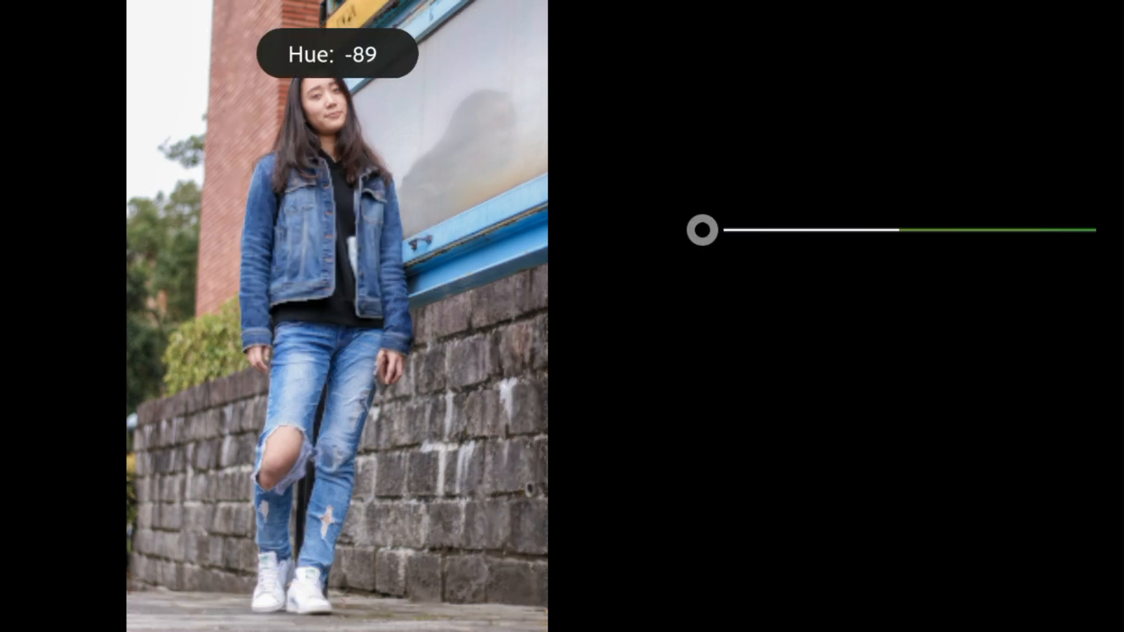
Set yellow hue and saturation −100, green hue −33, aqua hue 100, aqua saturation −100
drag(699, 230, 702, 230)
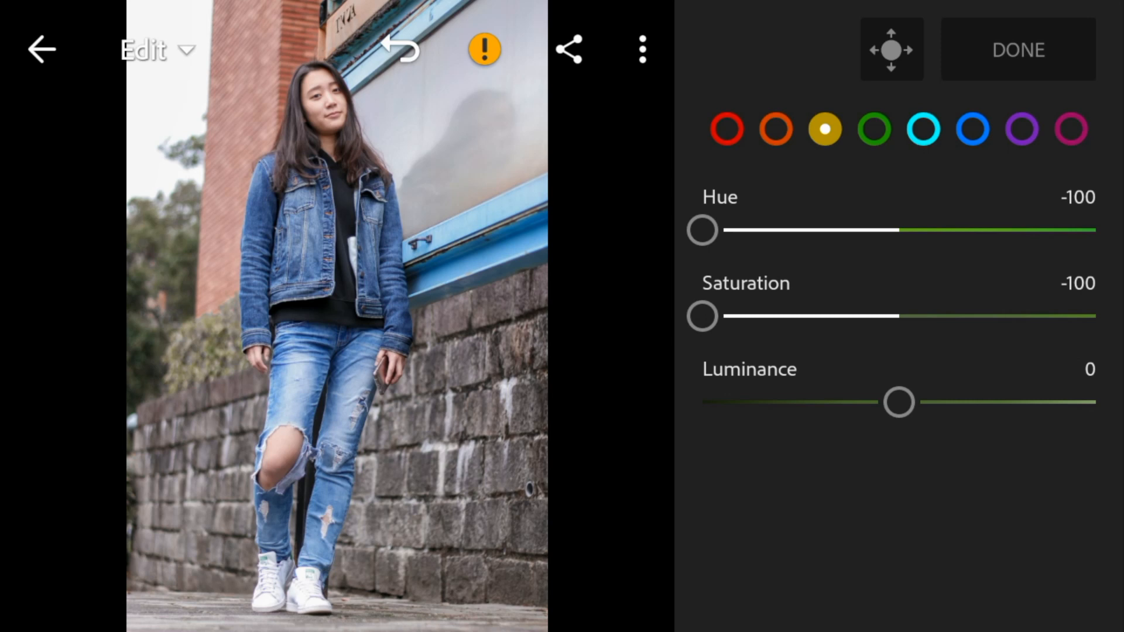
drag(703, 230, 843, 230)
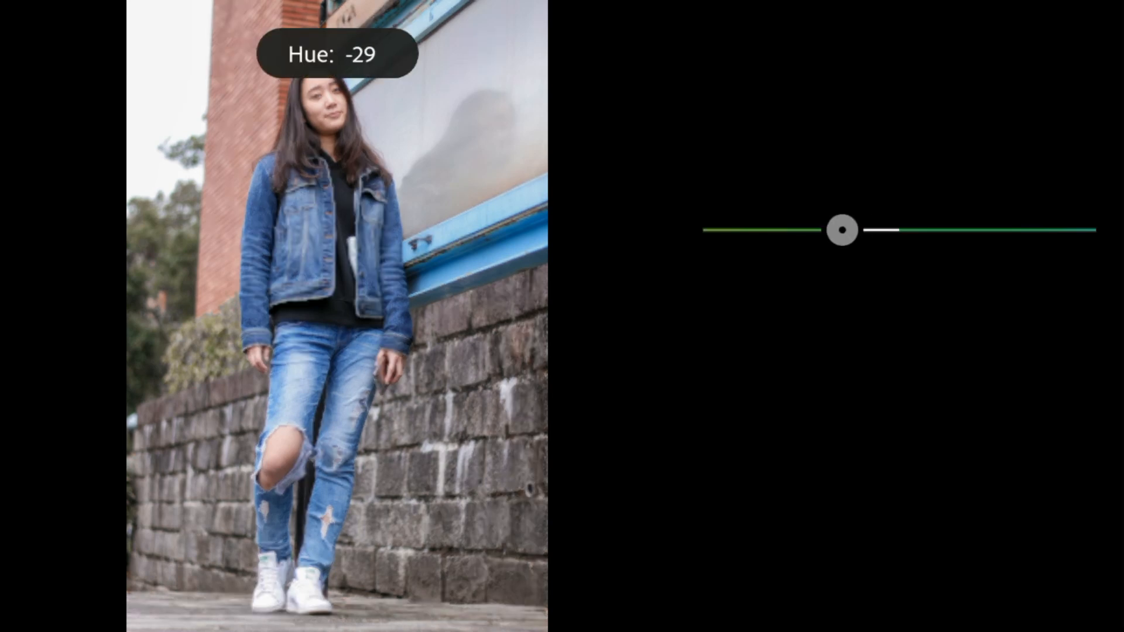
drag(850, 229, 834, 230)
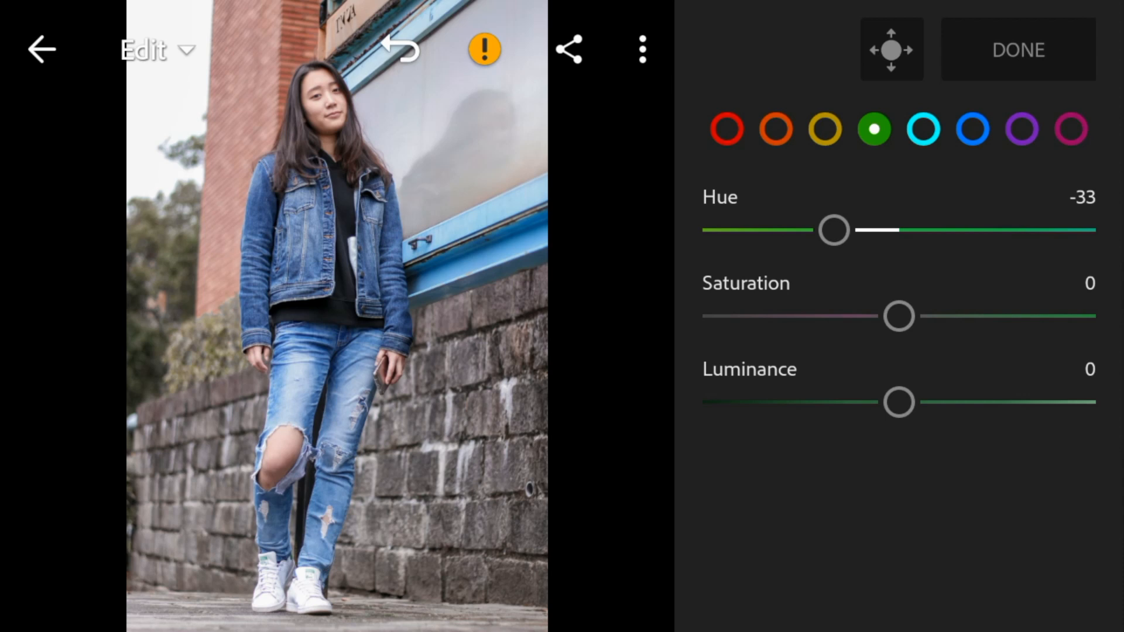
drag(899, 316, 701, 316)
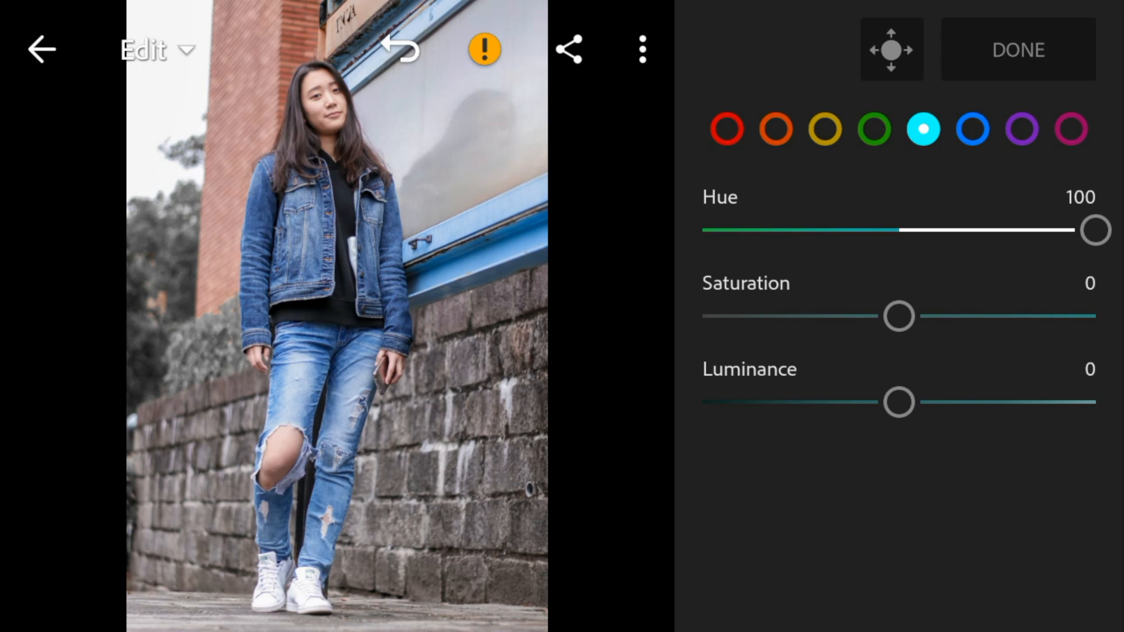
drag(898, 315, 702, 316)
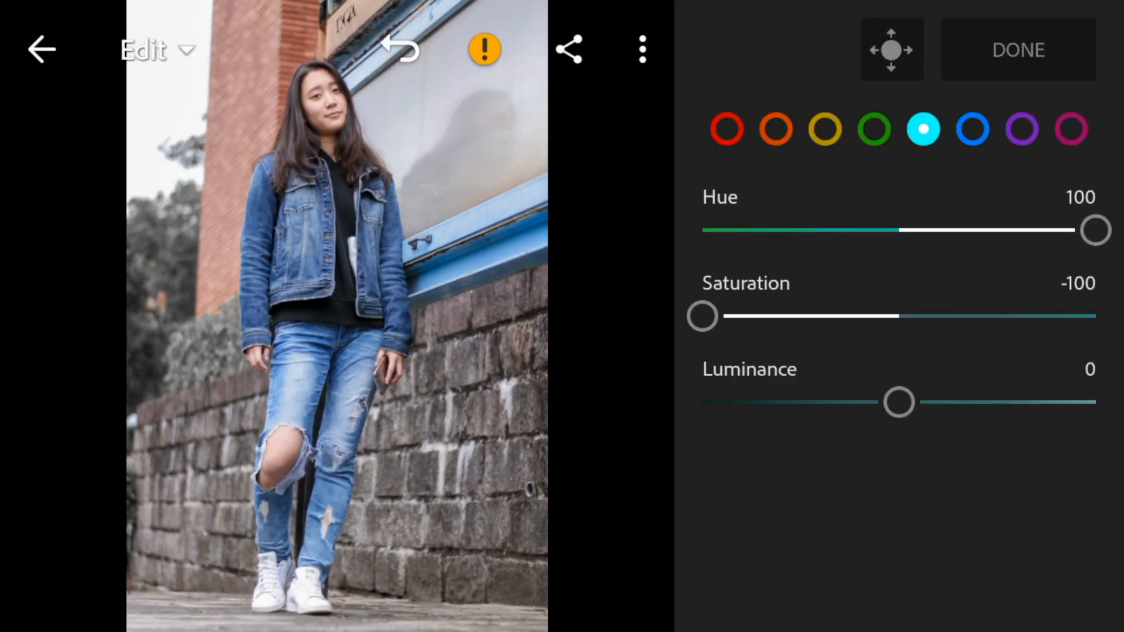
Set blue hue −10, saturation −39 and luminance −10
click(972, 129)
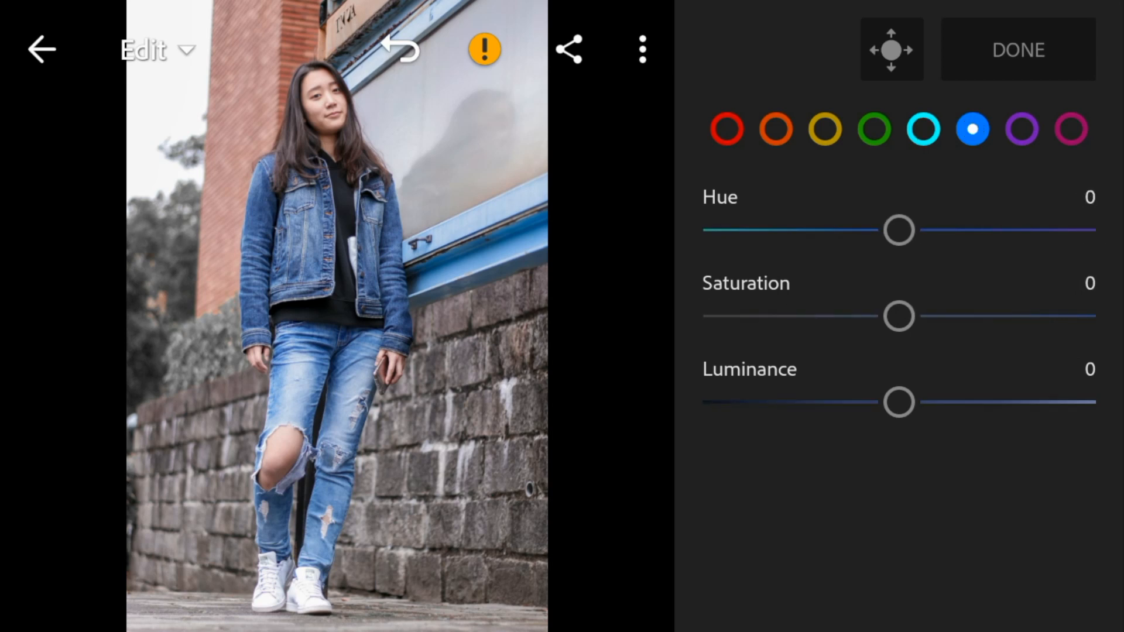
drag(900, 230, 880, 230)
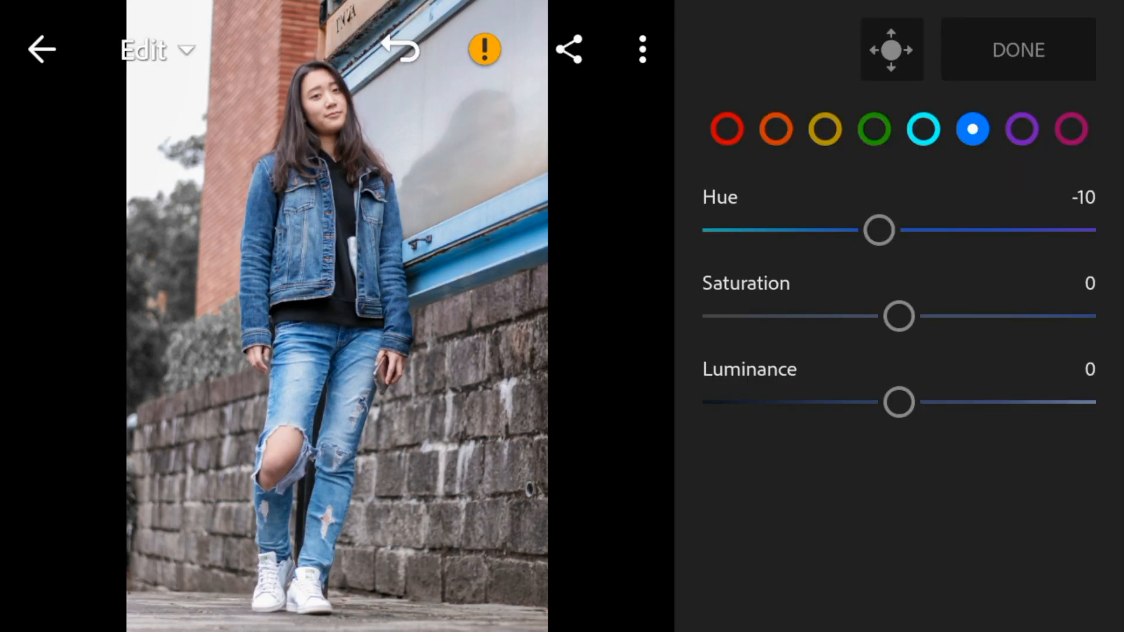
drag(900, 316, 864, 316)
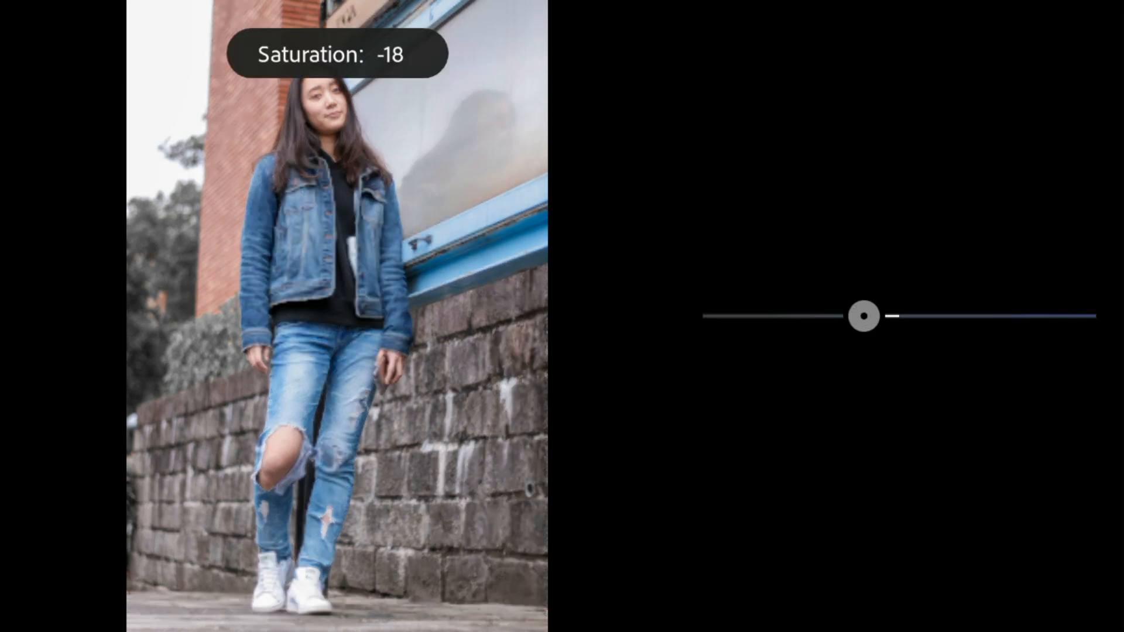
drag(864, 315, 827, 316)
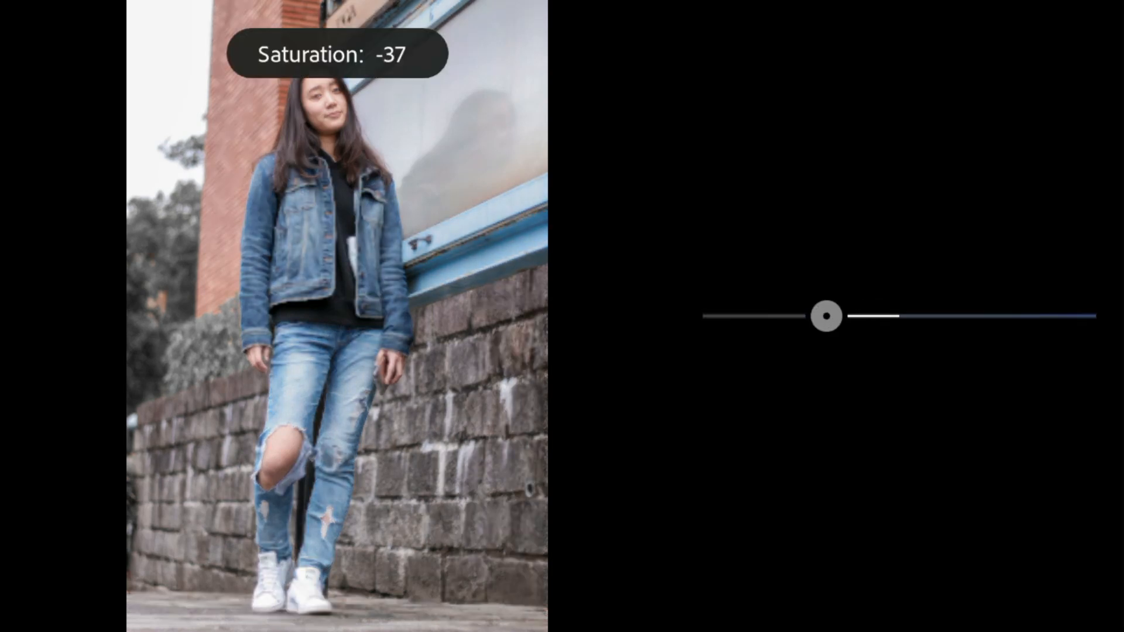
drag(831, 316, 821, 316)
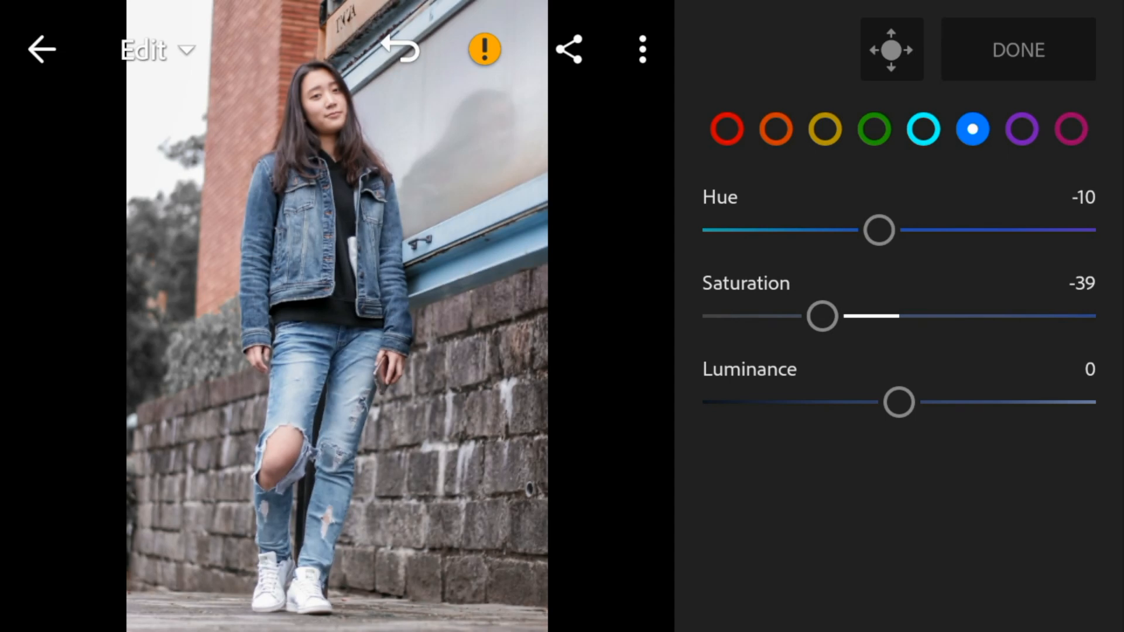
drag(900, 403, 879, 402)
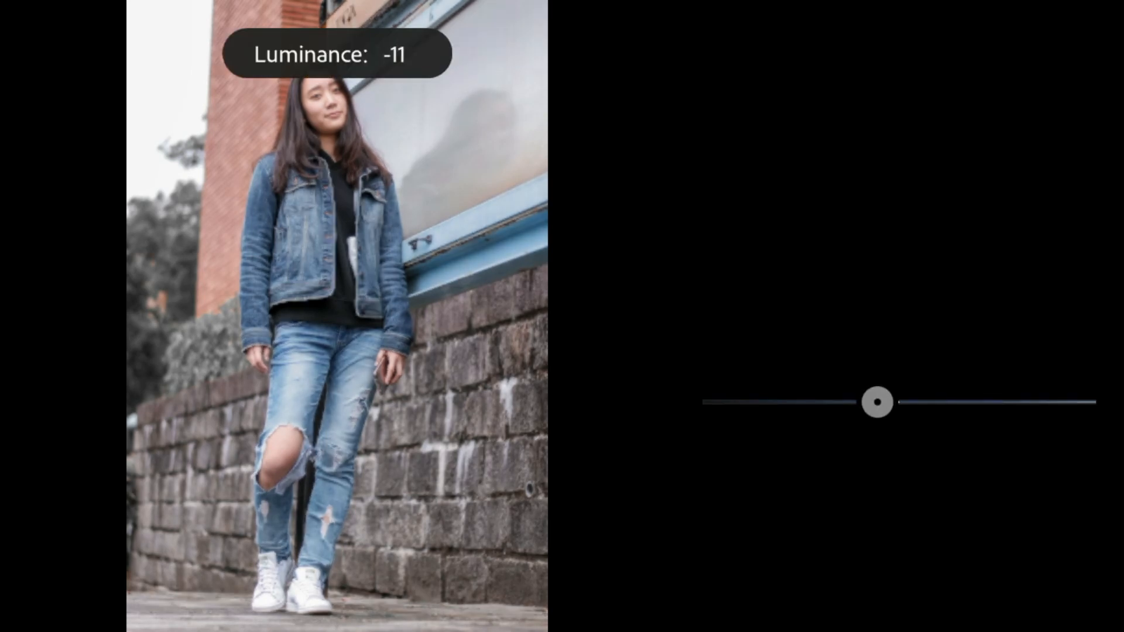
drag(868, 403, 878, 402)
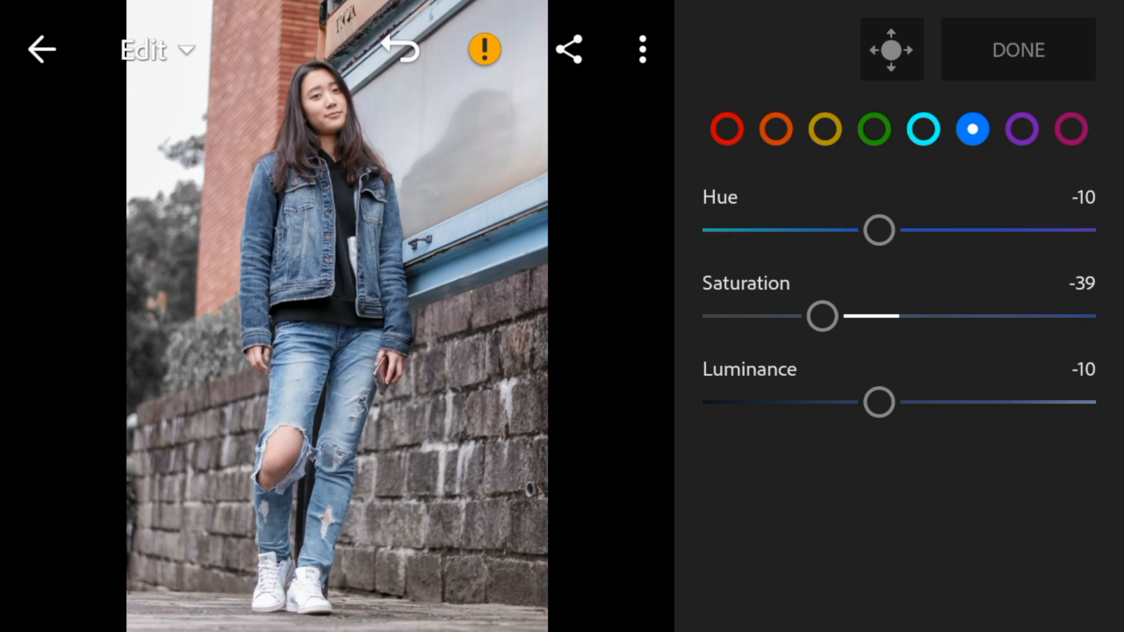
Set purple hue −37 and saturation −43, and close Color Mix
drag(879, 229, 859, 229)
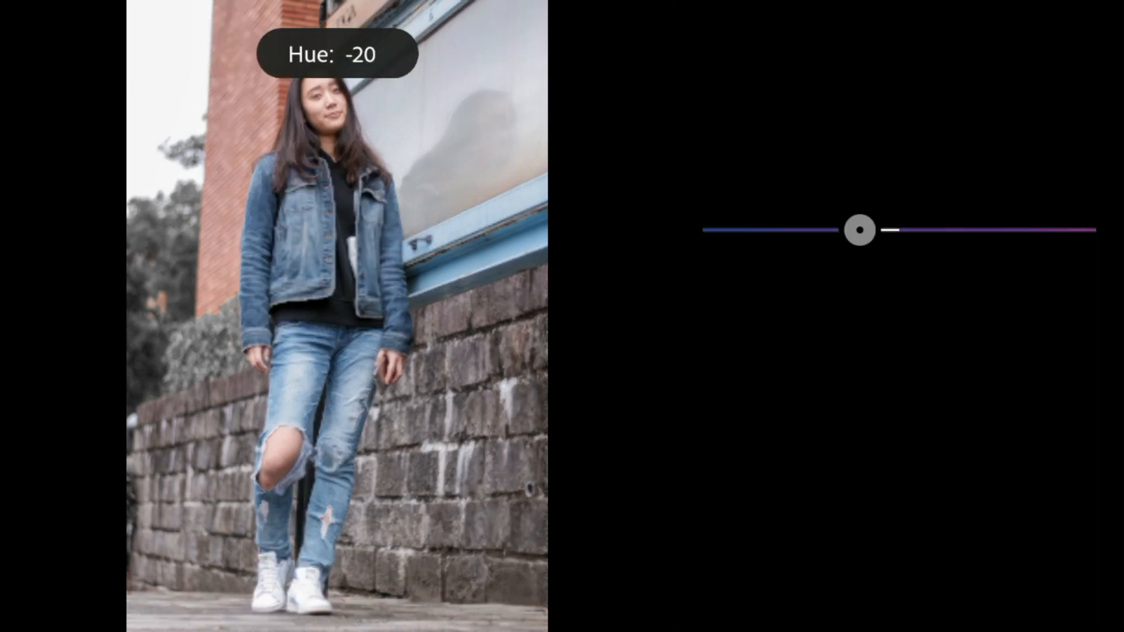
drag(859, 230, 834, 231)
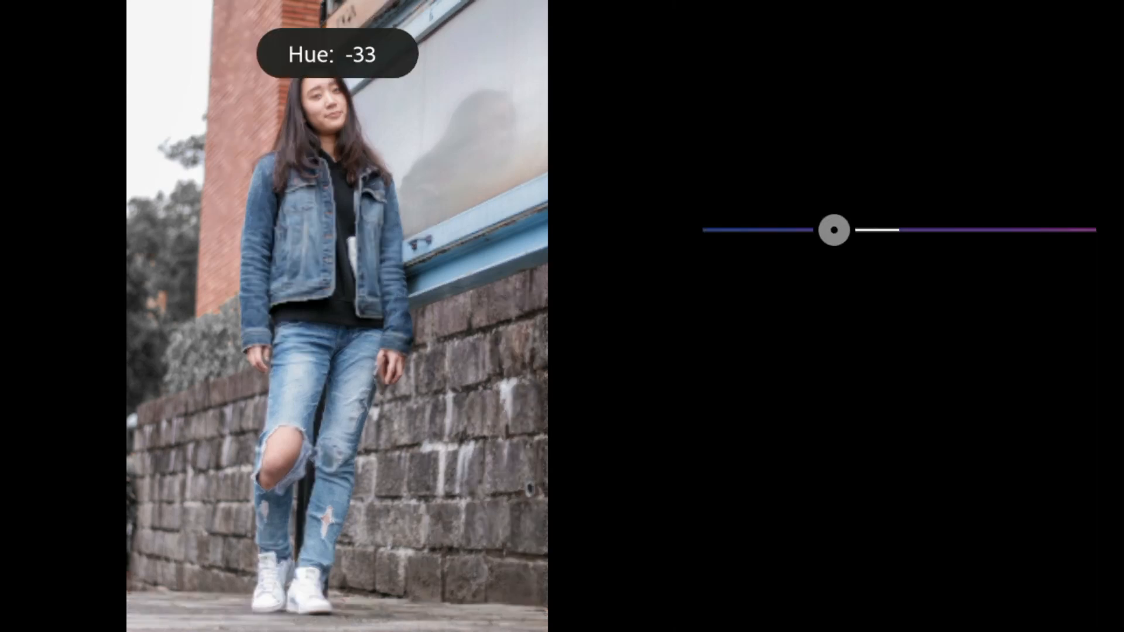
drag(834, 230, 826, 230)
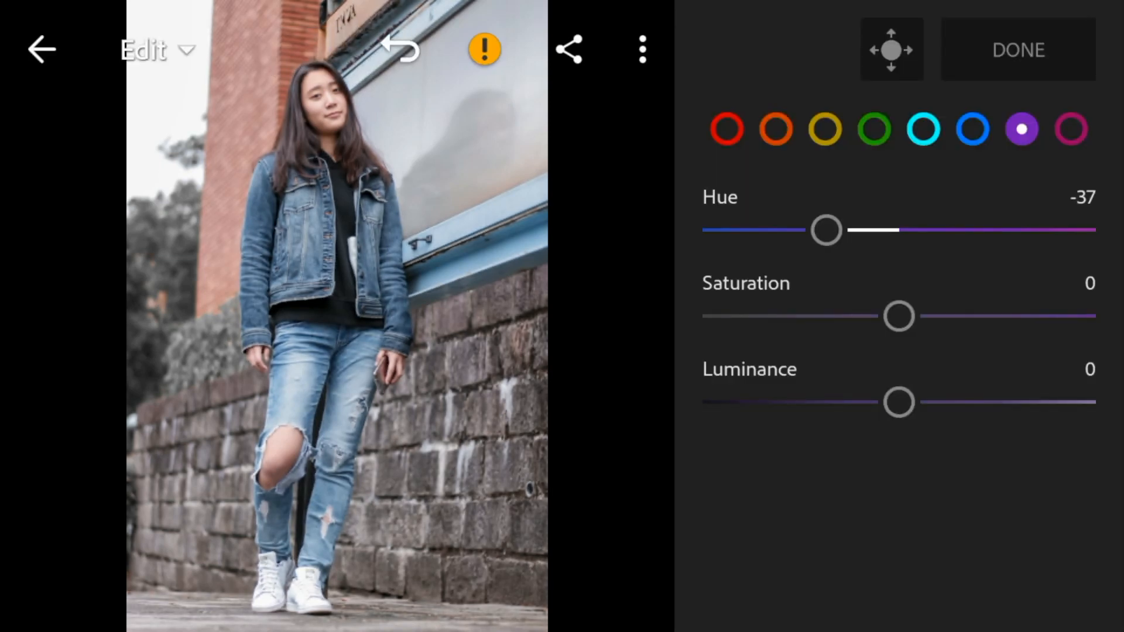
drag(900, 316, 826, 317)
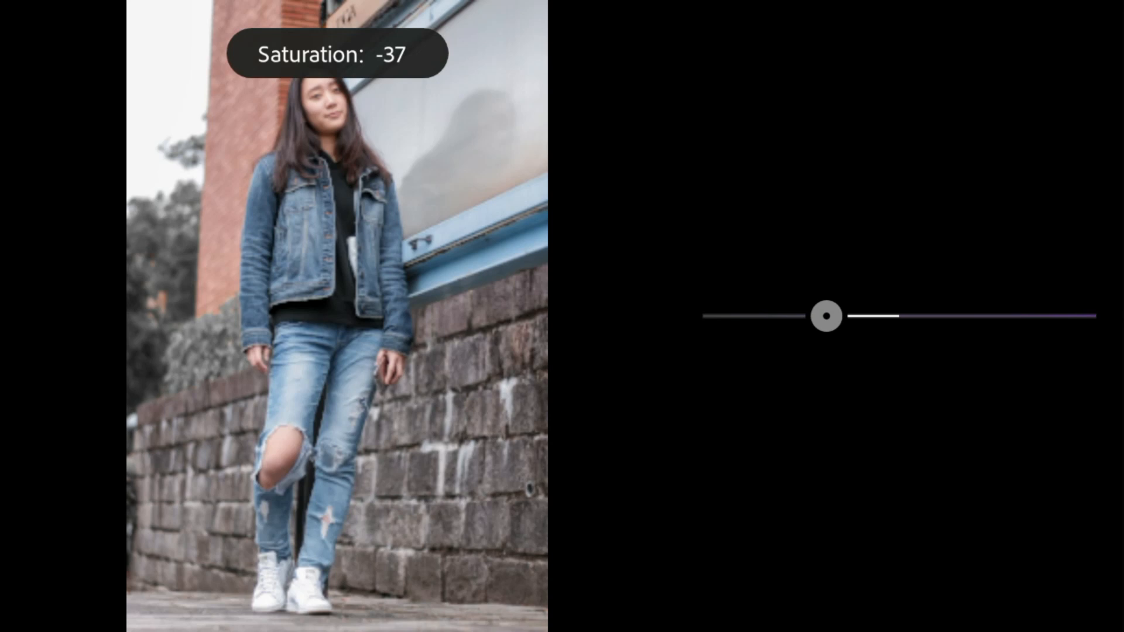
drag(826, 316, 814, 317)
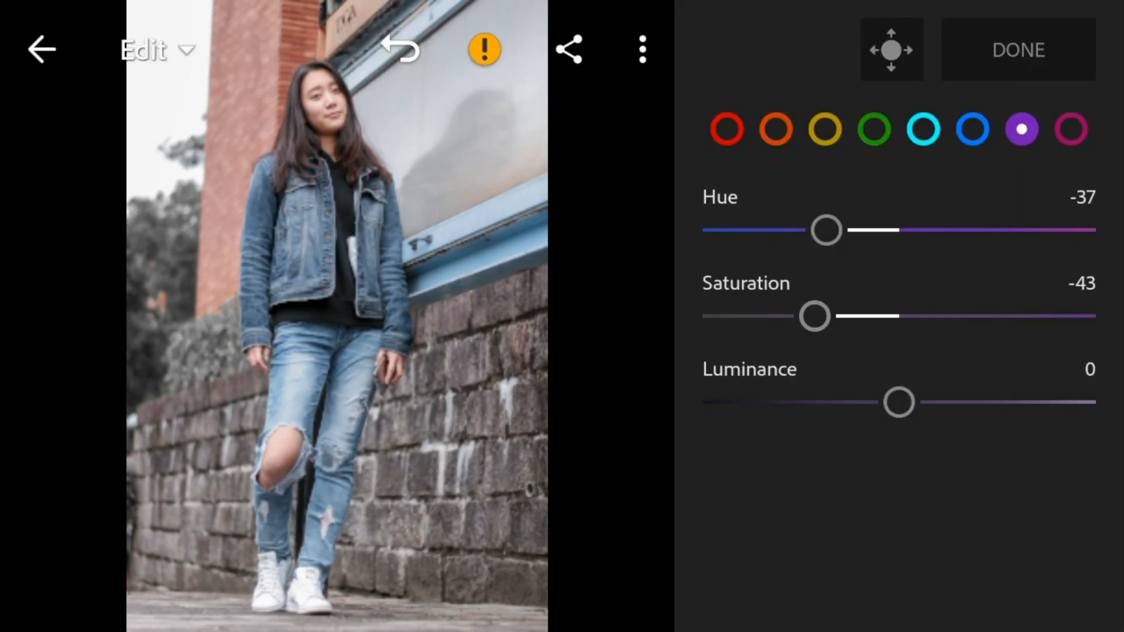
click(1085, 387)
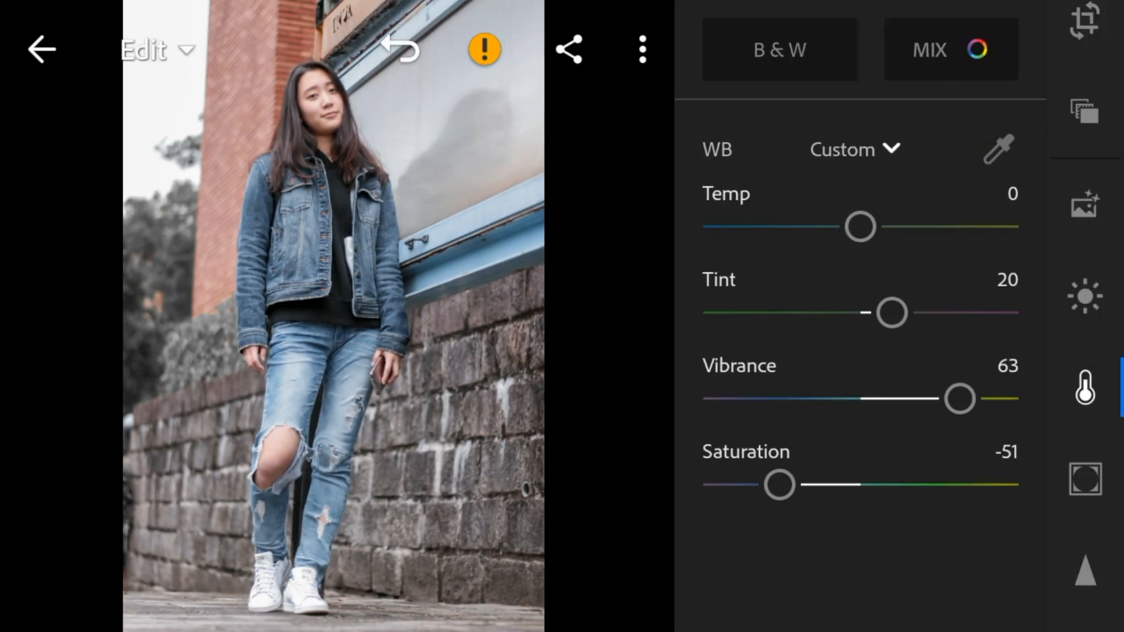
In Effects, set texture 14, clarity 30, dehaze 15 and vignette −9
click(1085, 479)
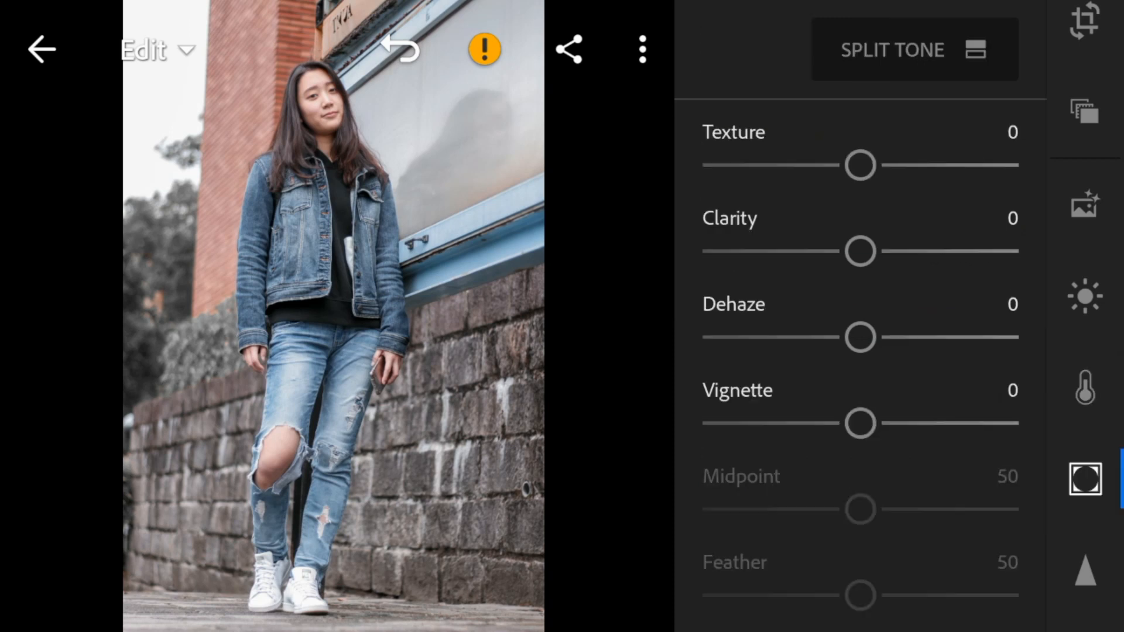
drag(860, 165, 876, 165)
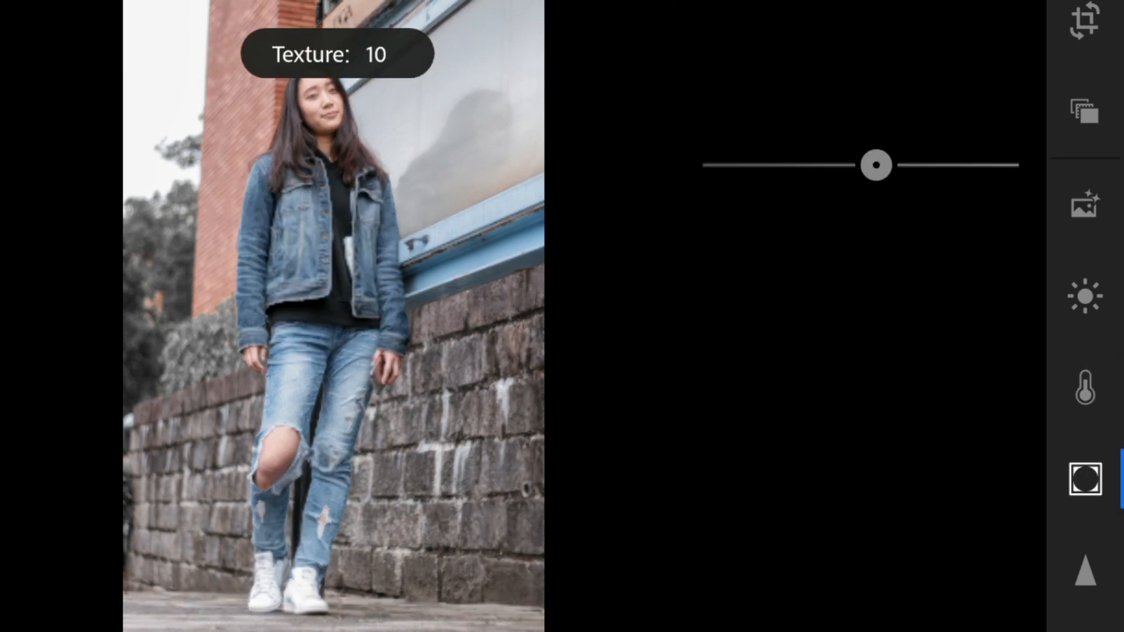
drag(875, 165, 881, 165)
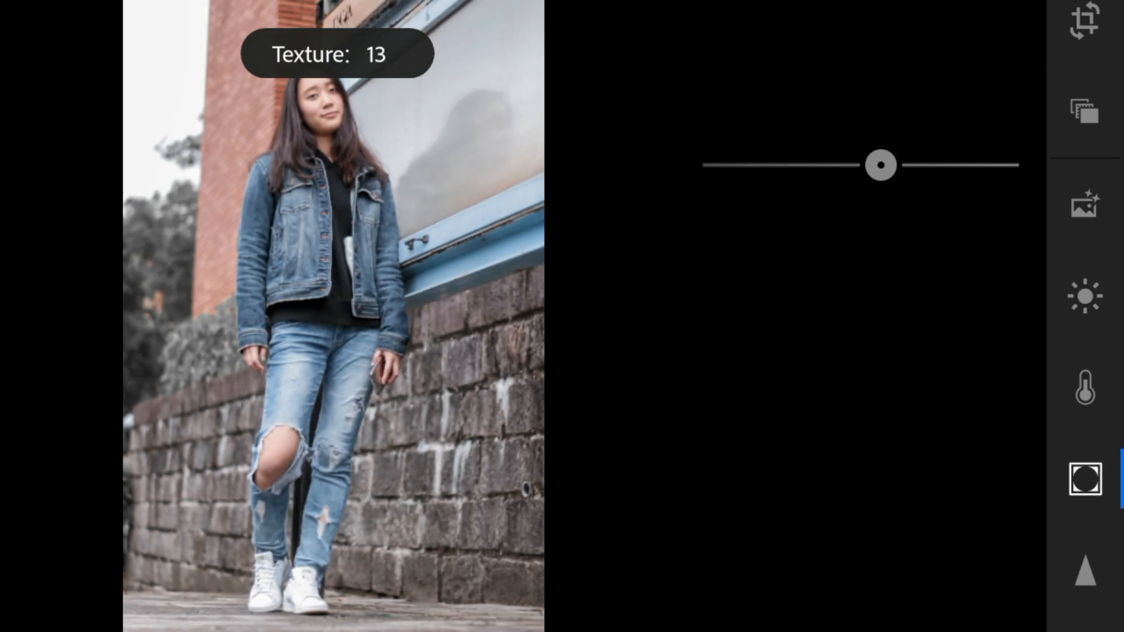
drag(882, 165, 886, 165)
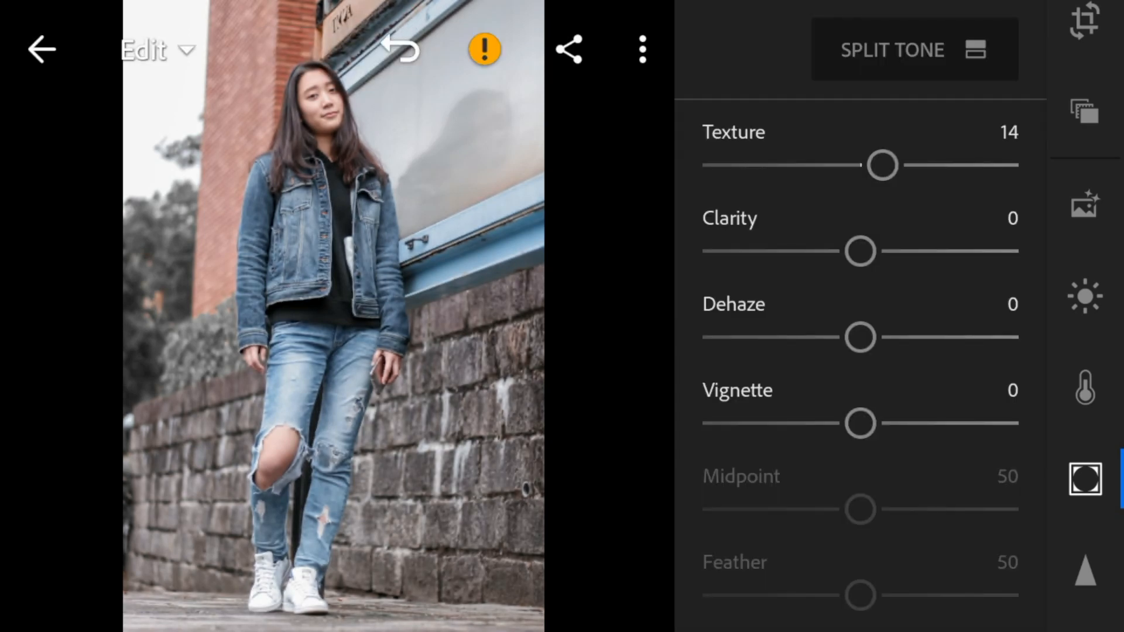
drag(861, 252, 902, 251)
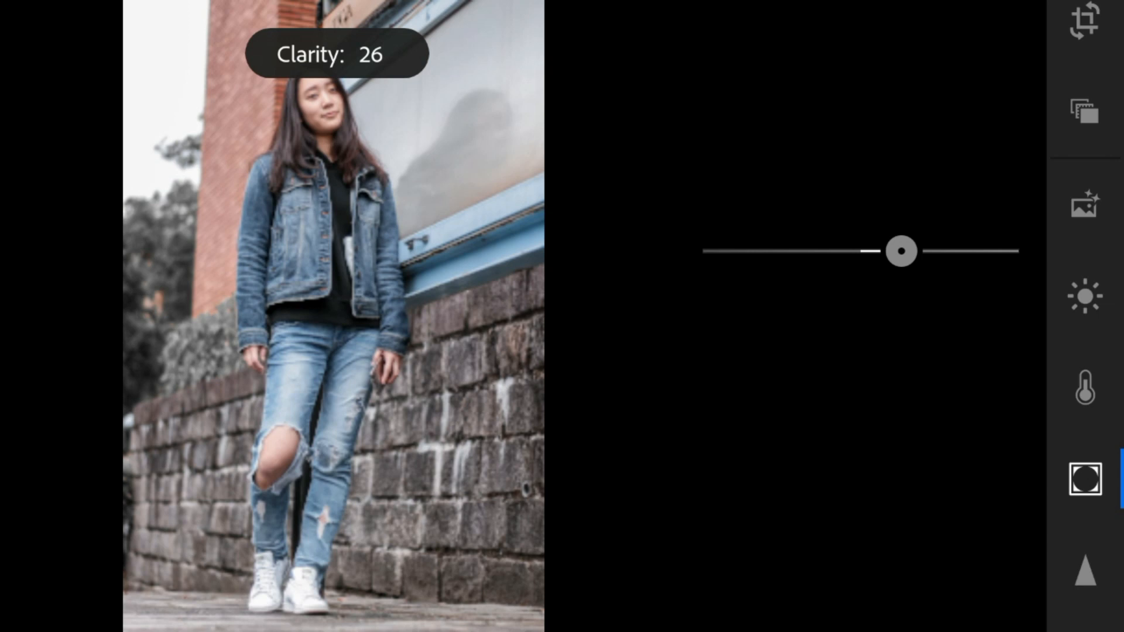
drag(901, 251, 909, 251)
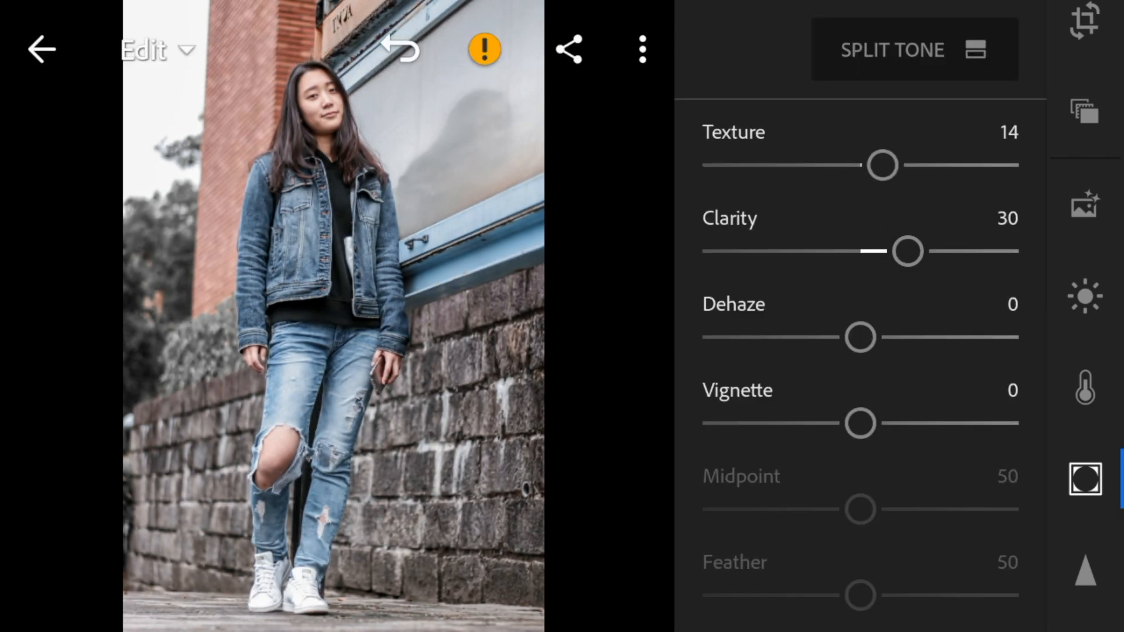
drag(860, 338, 881, 337)
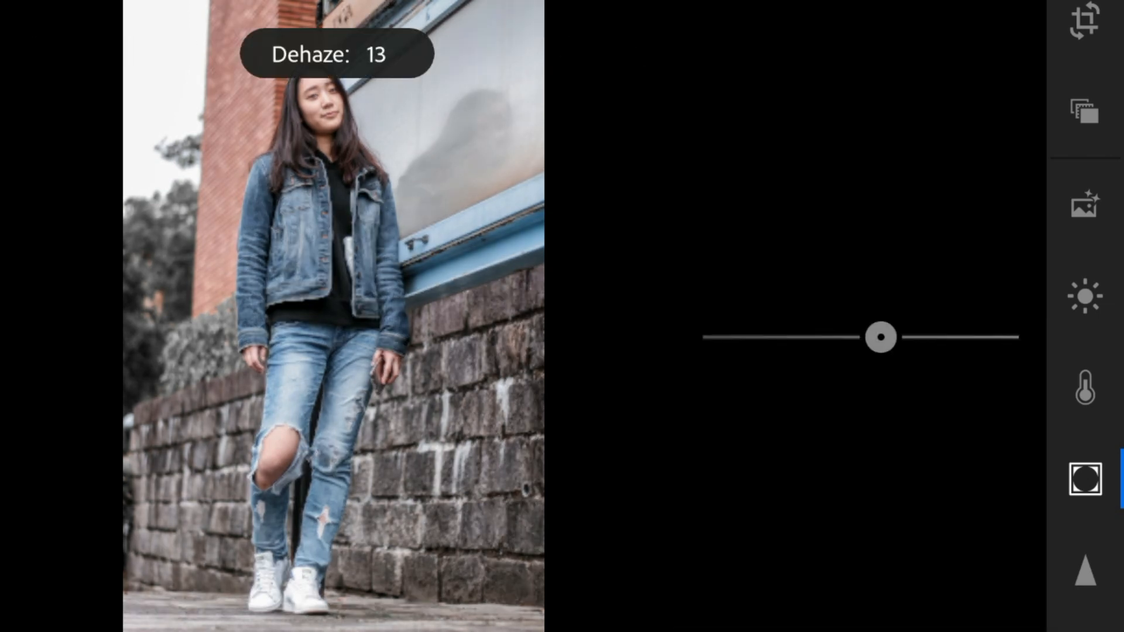
drag(881, 337, 889, 337)
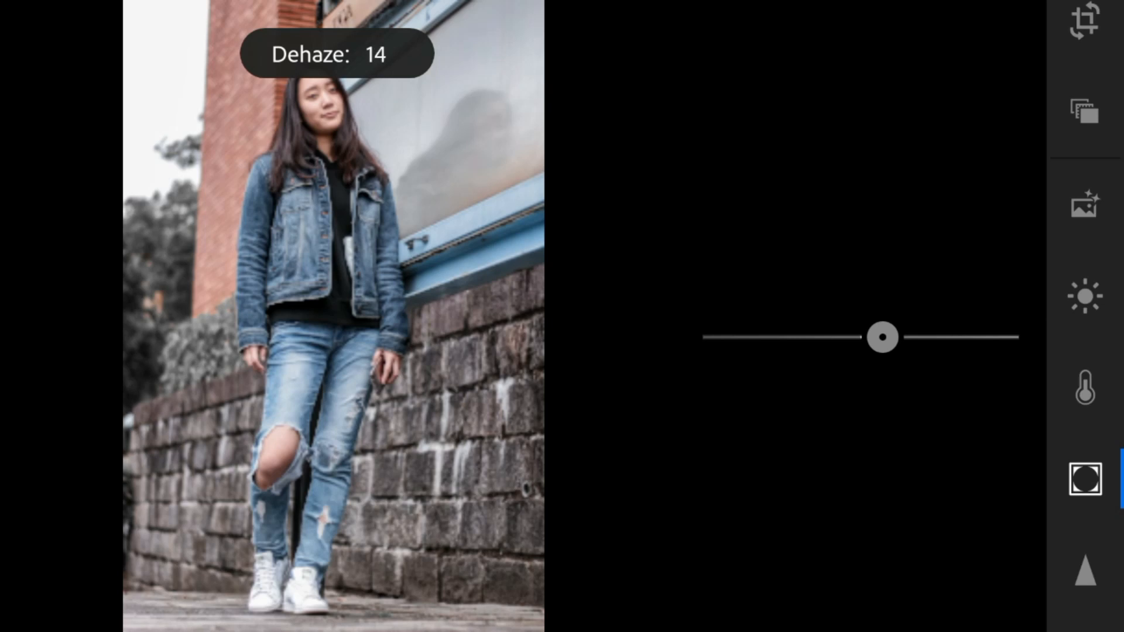
drag(878, 337, 885, 337)
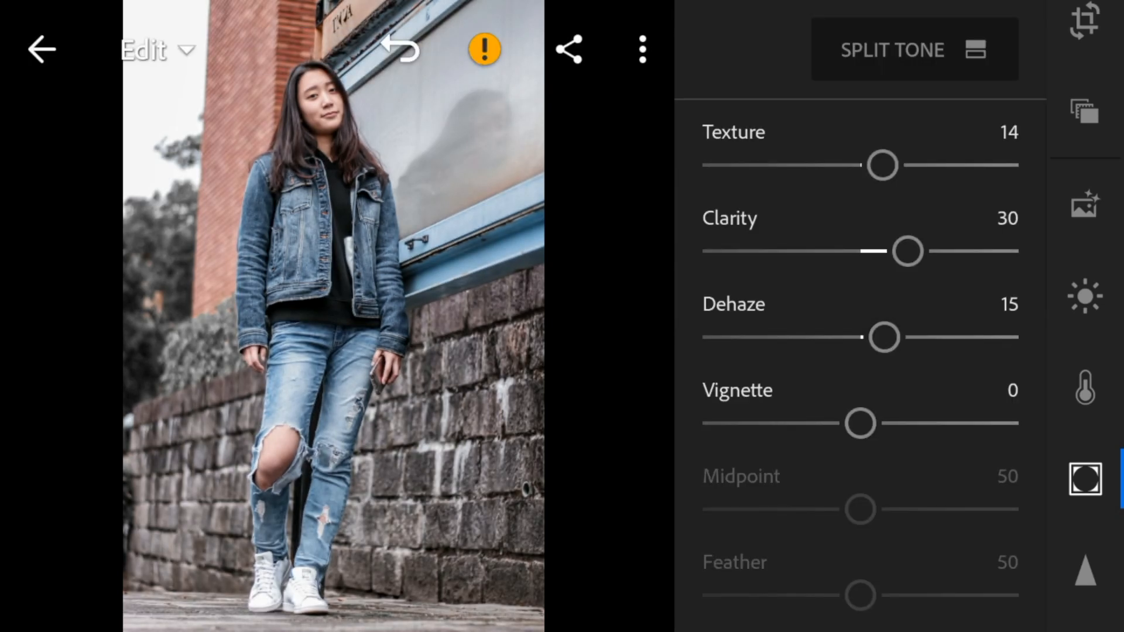
drag(858, 423, 847, 423)
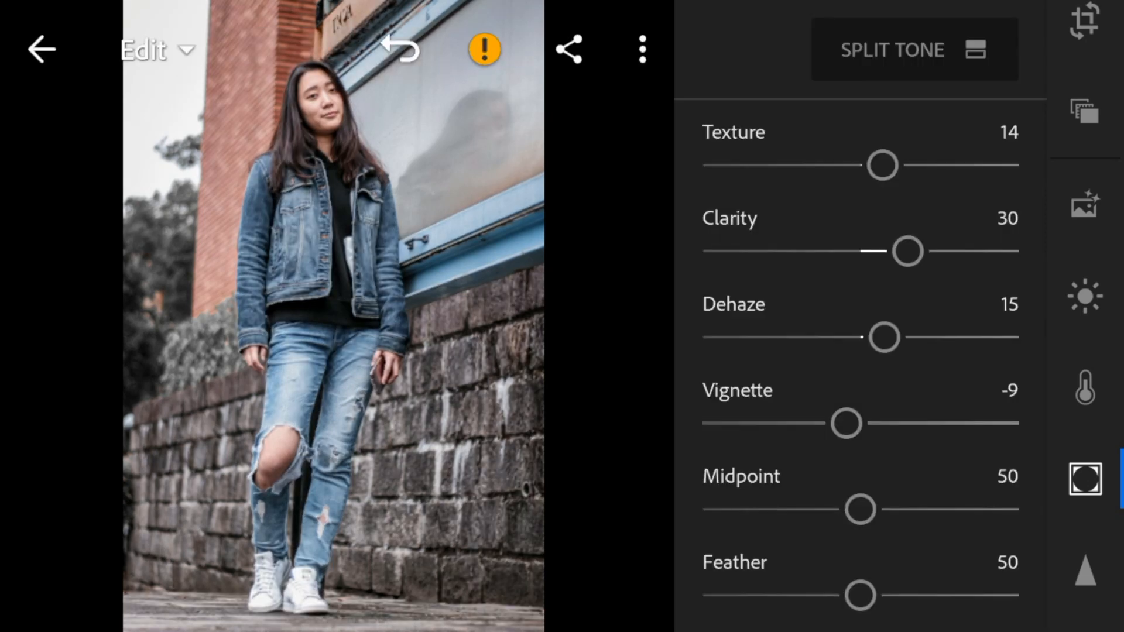
Set vignette midpoint 2, feather and roundness 100, and raise vignette highlights to about 19
drag(859, 509, 730, 509)
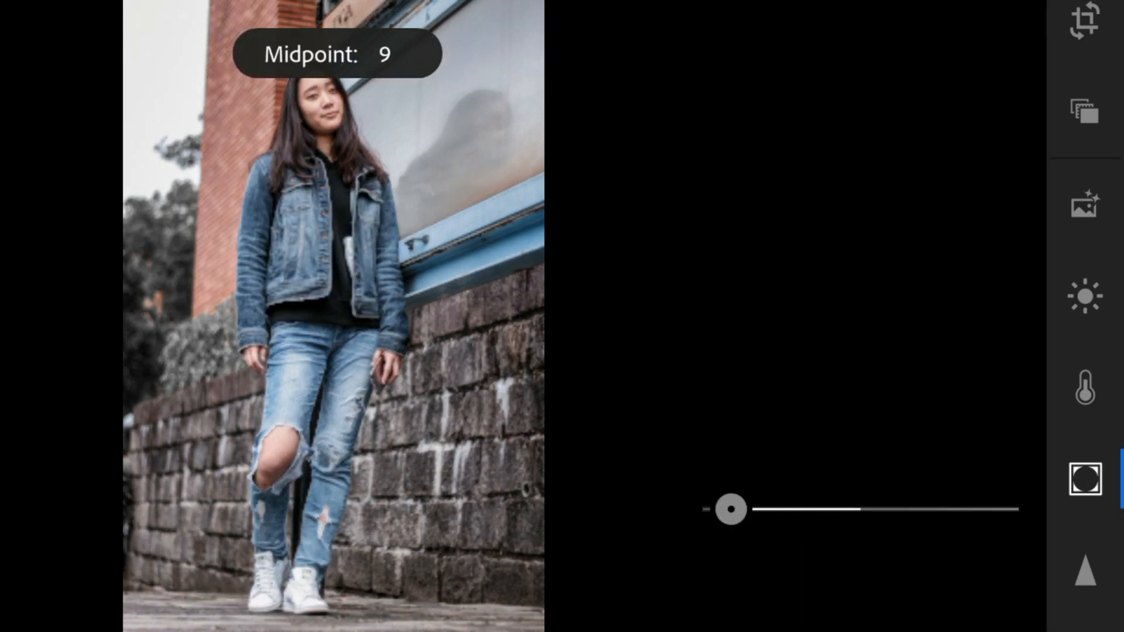
drag(731, 509, 717, 509)
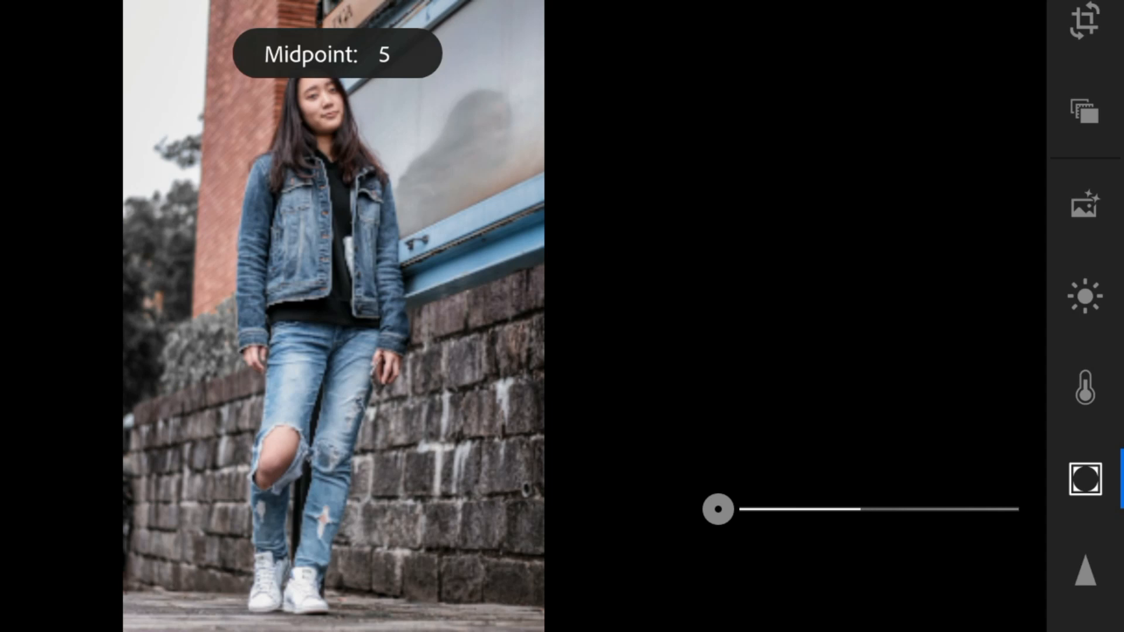
drag(719, 509, 706, 509)
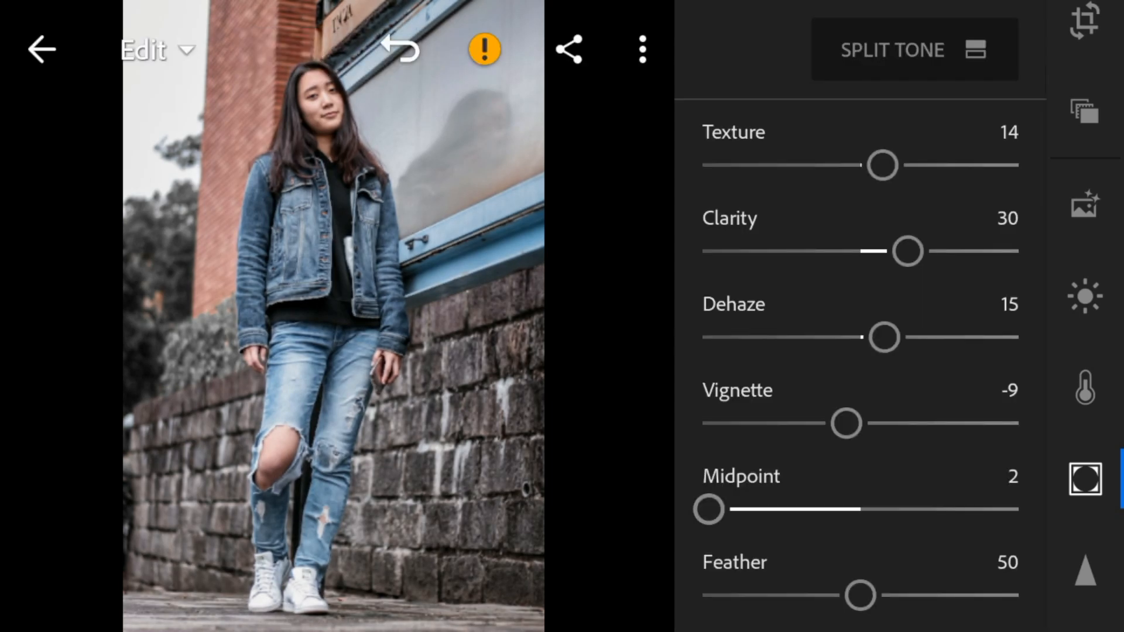
drag(863, 596, 1019, 306)
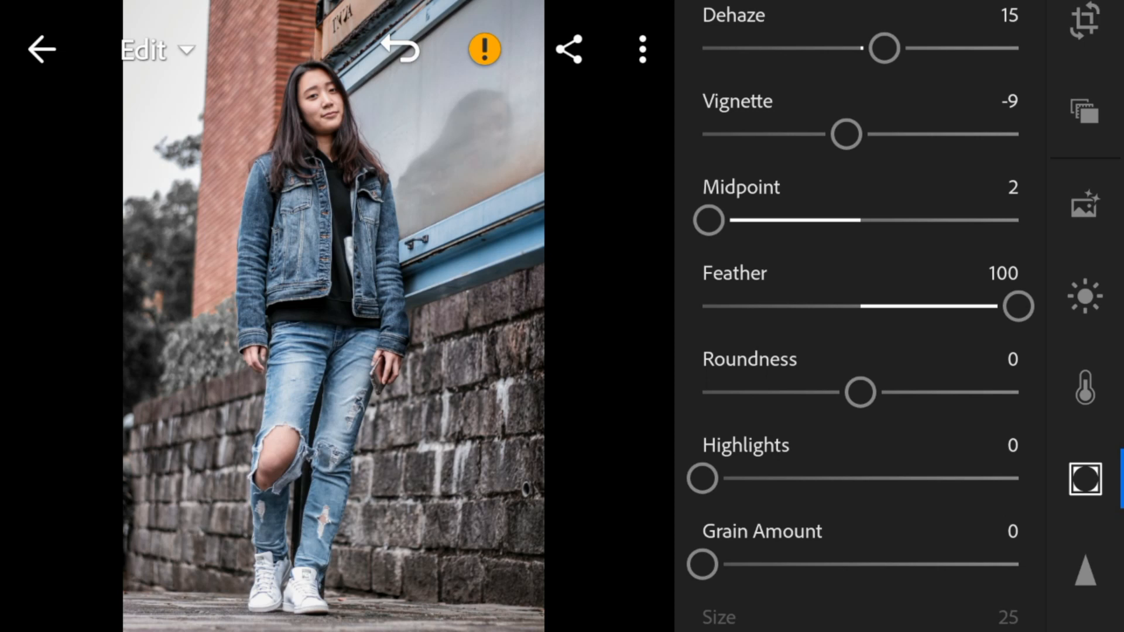
drag(860, 392, 1019, 393)
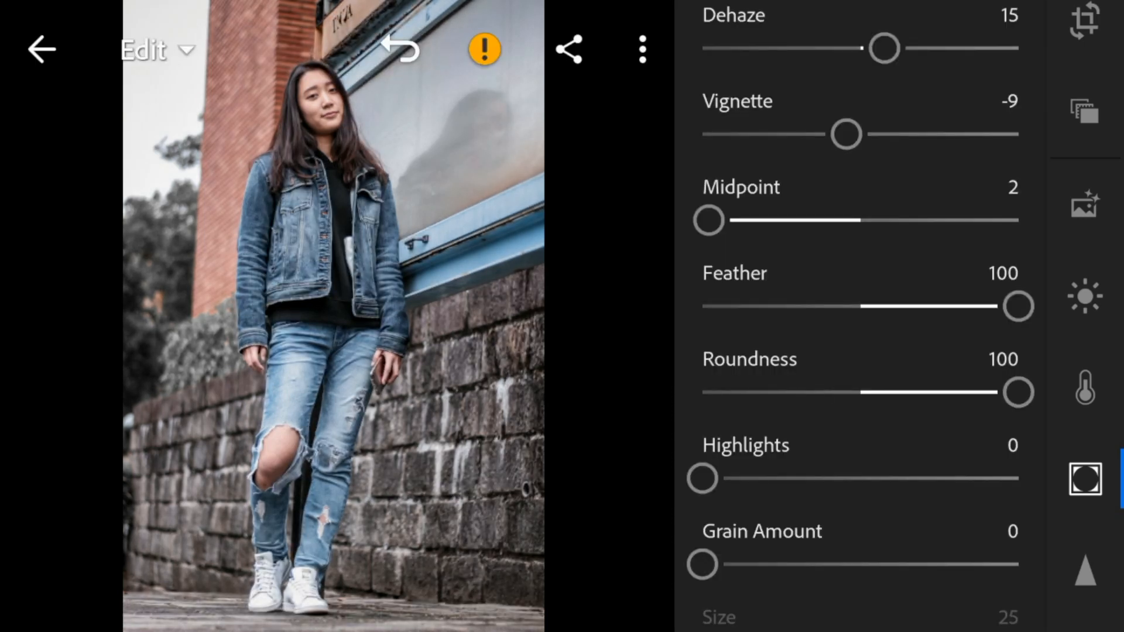
drag(704, 479, 732, 479)
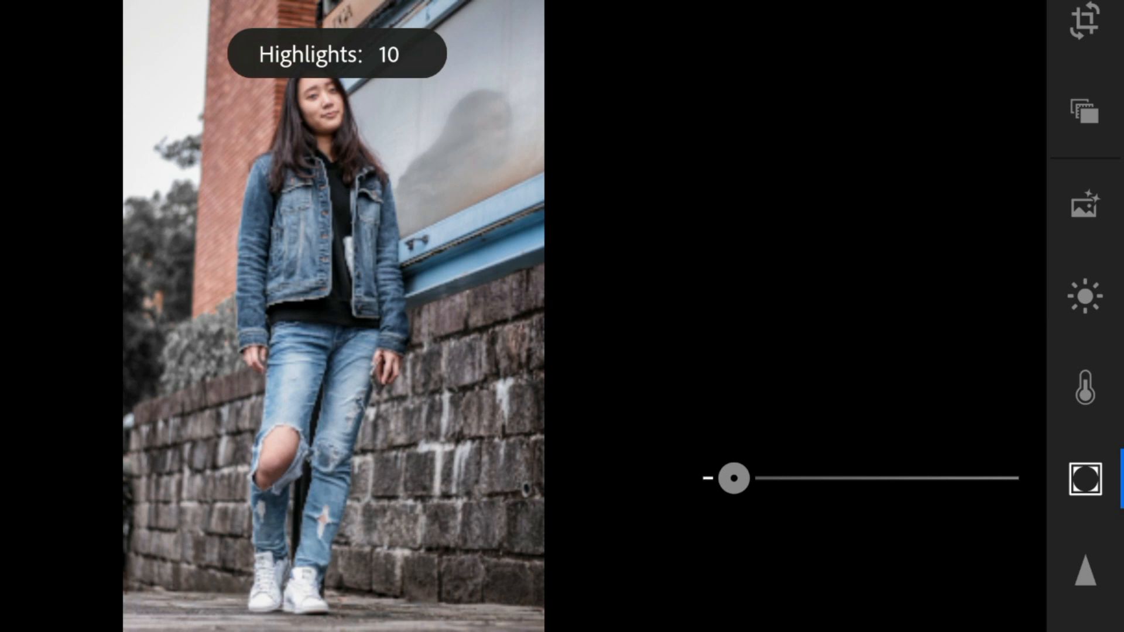
drag(732, 478, 762, 478)
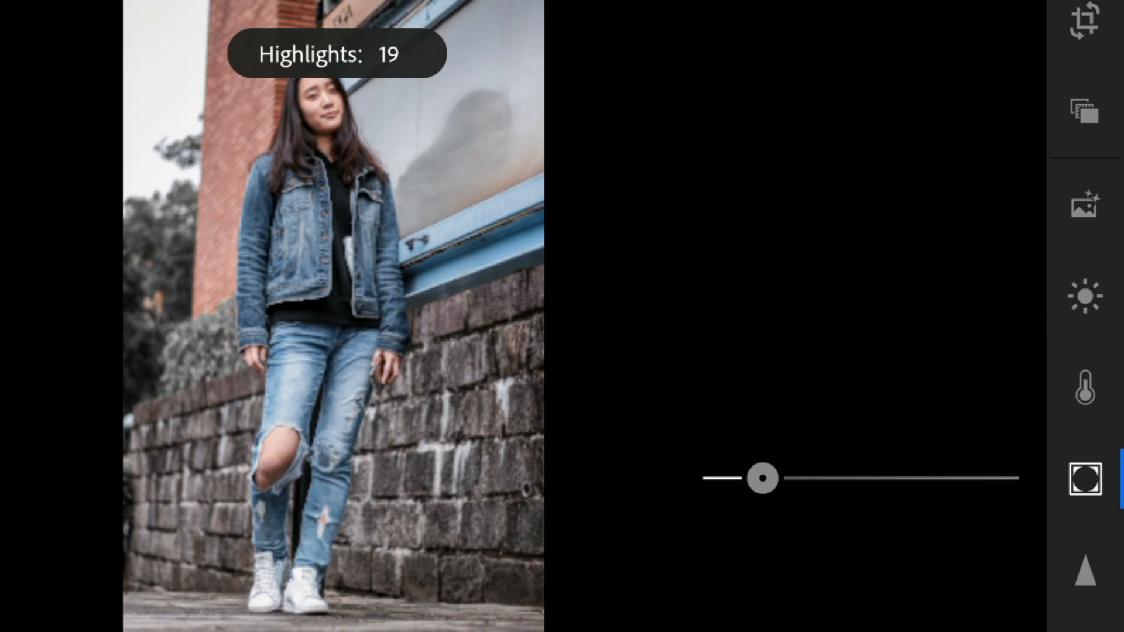
drag(762, 479, 775, 479)
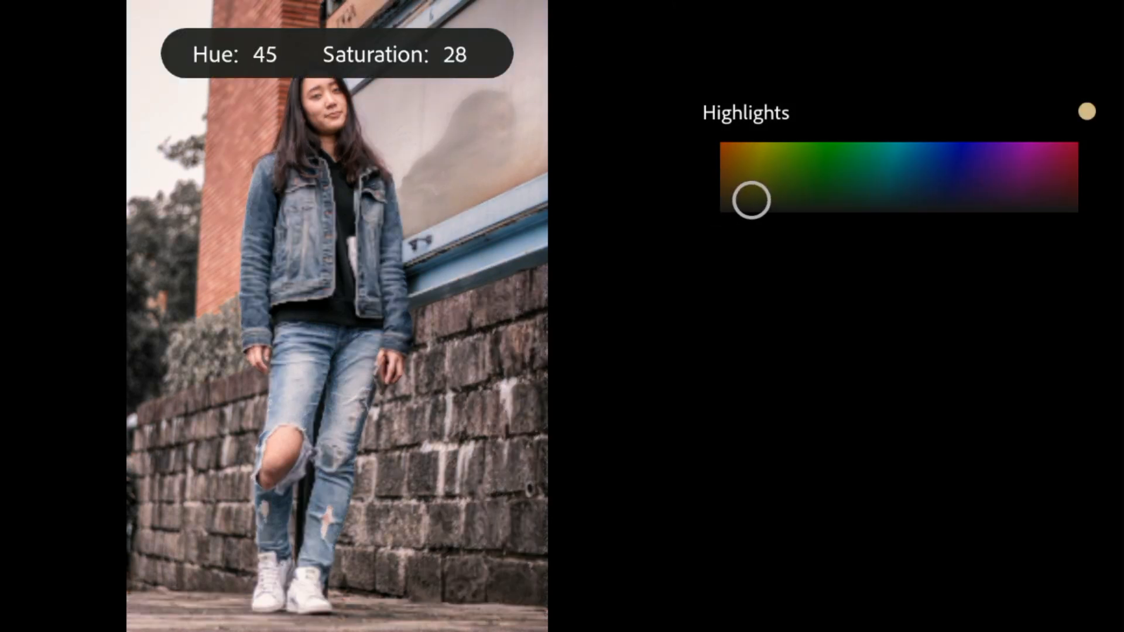
Tint the split-tone highlights warm yellow at hue 45, saturation 6
drag(751, 200, 751, 204)
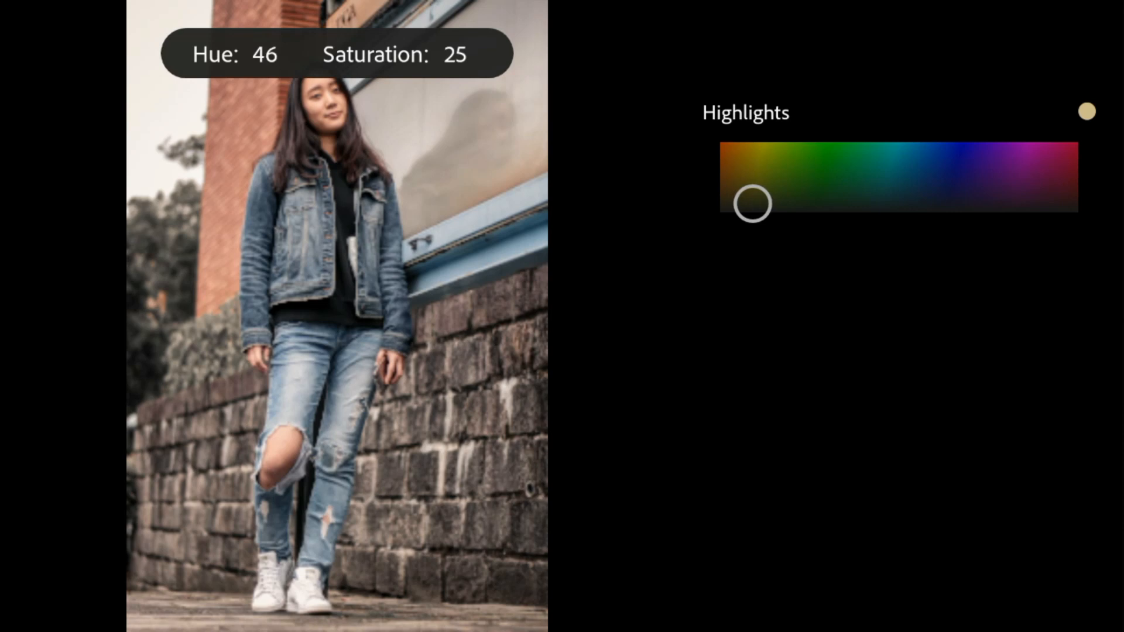
drag(753, 203, 753, 204)
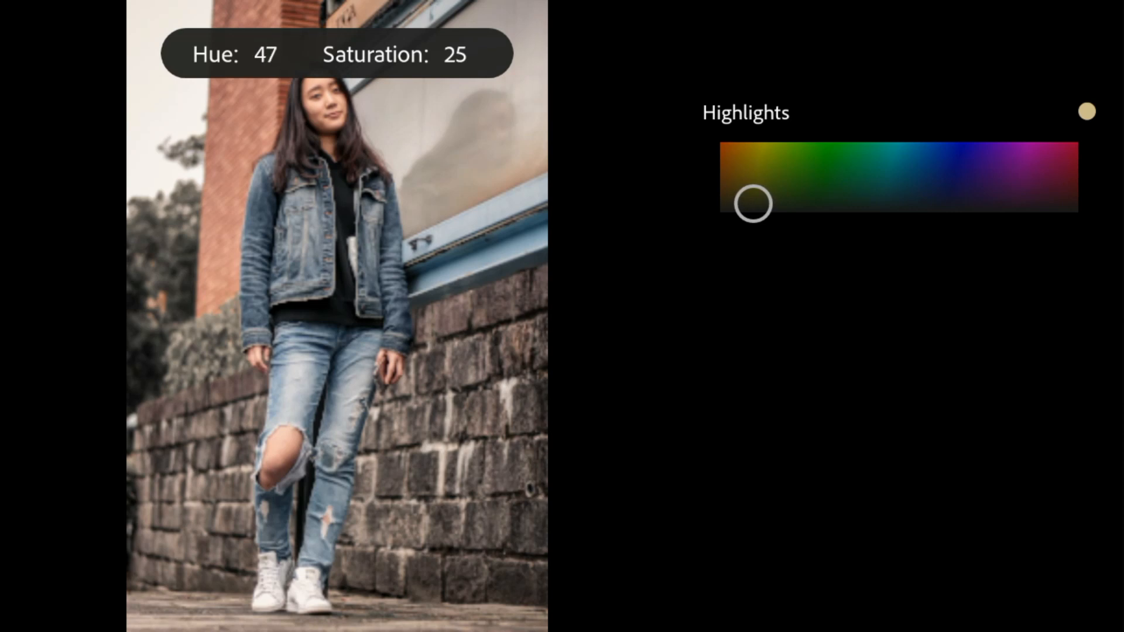
drag(753, 203, 748, 208)
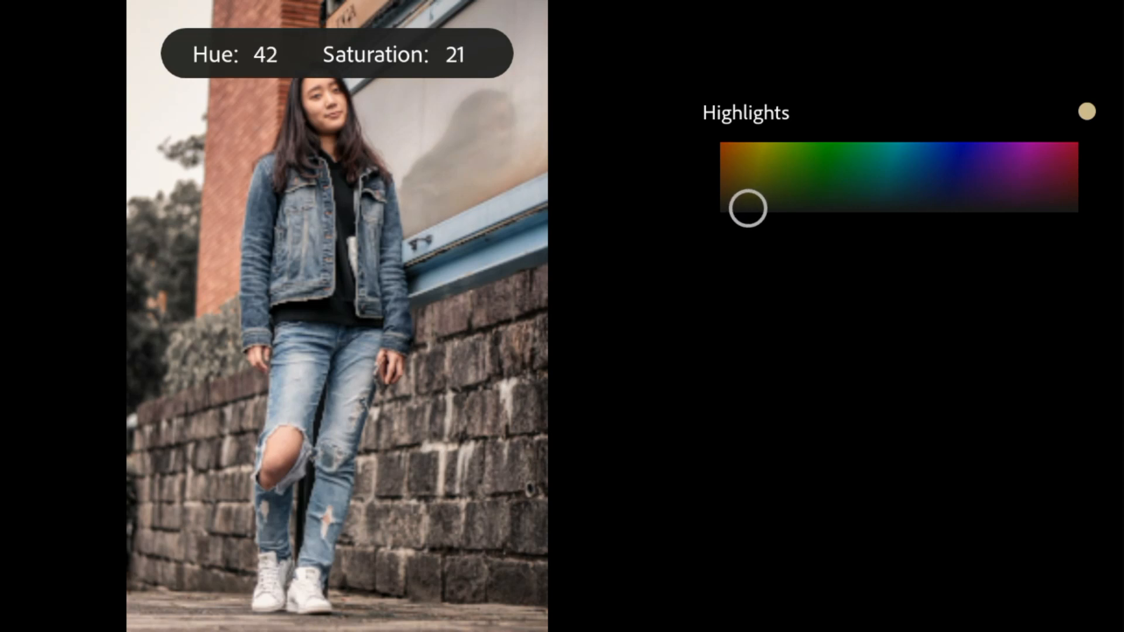
drag(747, 208, 753, 213)
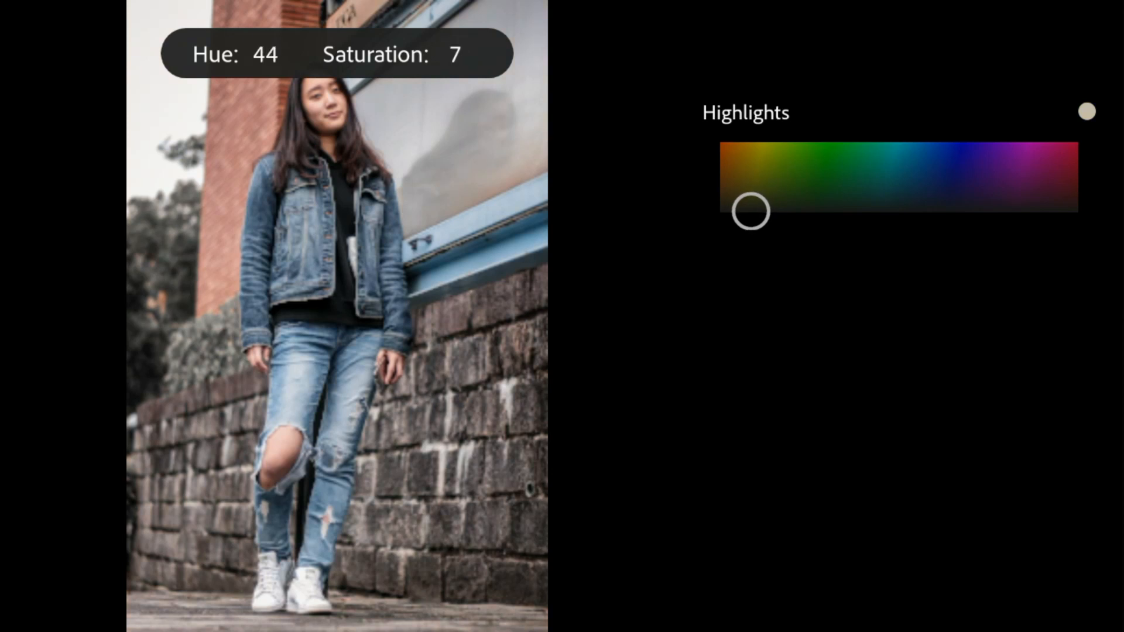
drag(751, 210, 752, 211)
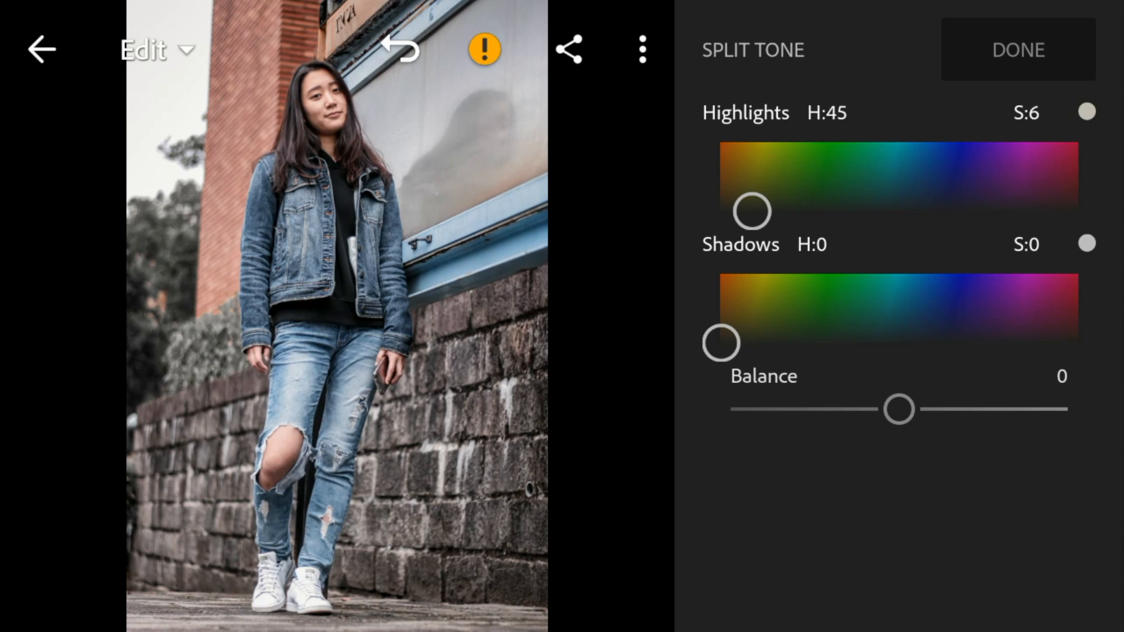
Tint the split-tone shadows cool blue at hue 206, saturation 7
drag(721, 342, 889, 312)
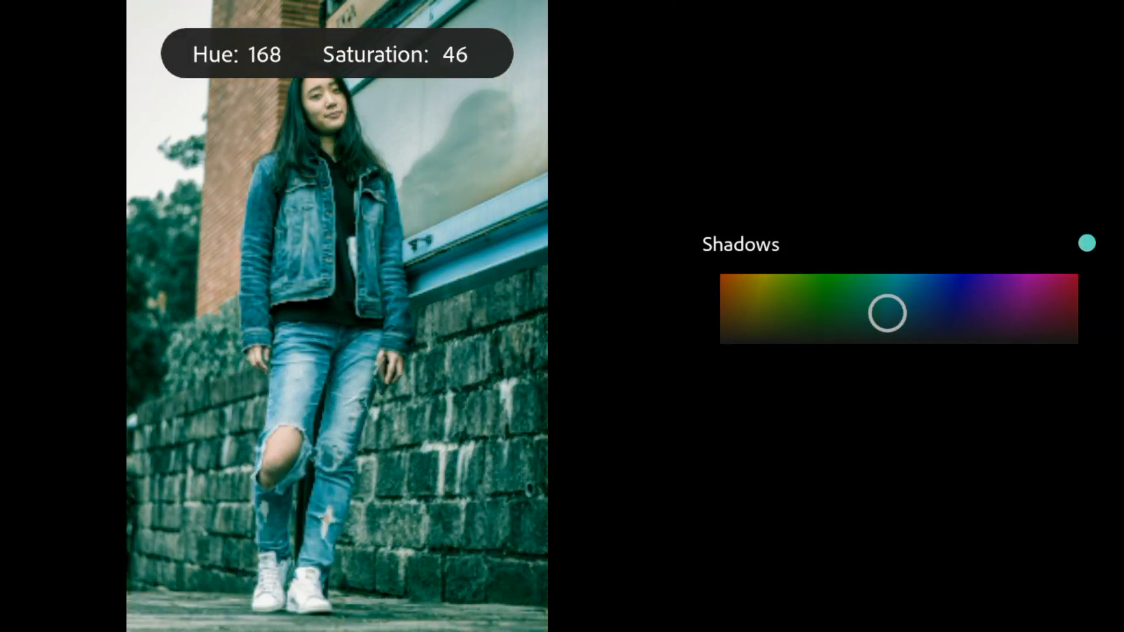
drag(888, 313, 924, 308)
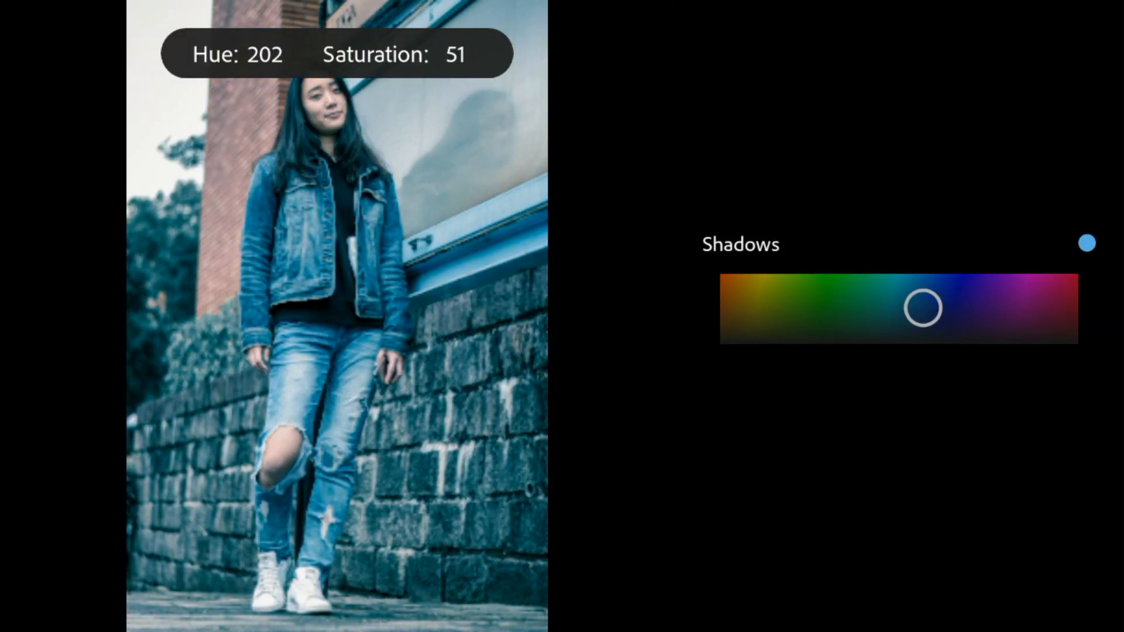
drag(923, 307, 926, 312)
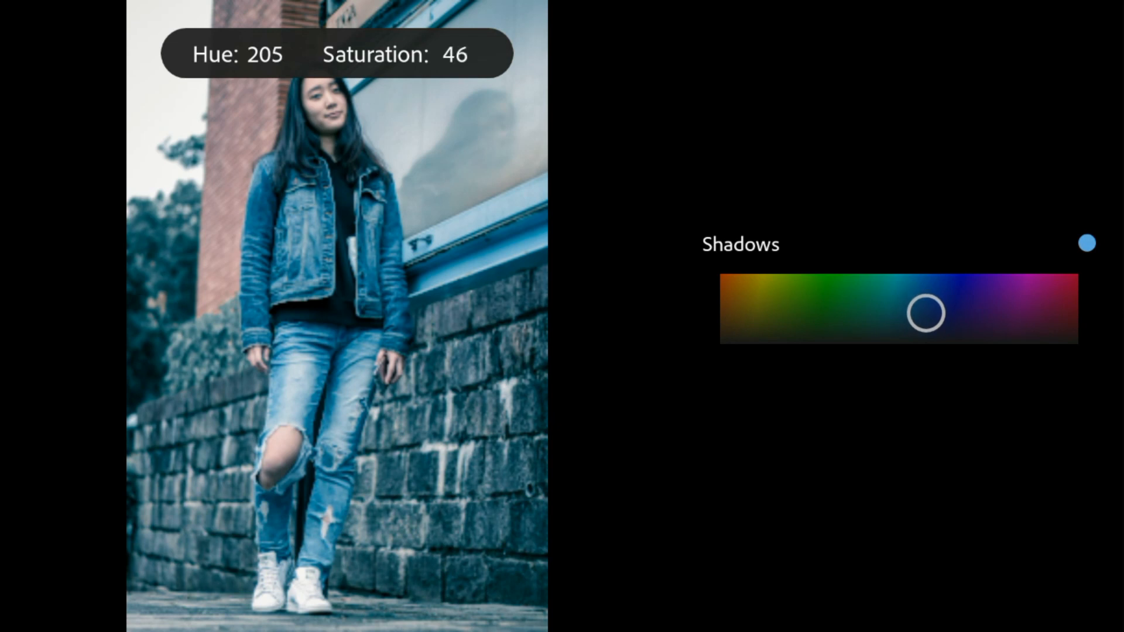
drag(926, 313, 926, 342)
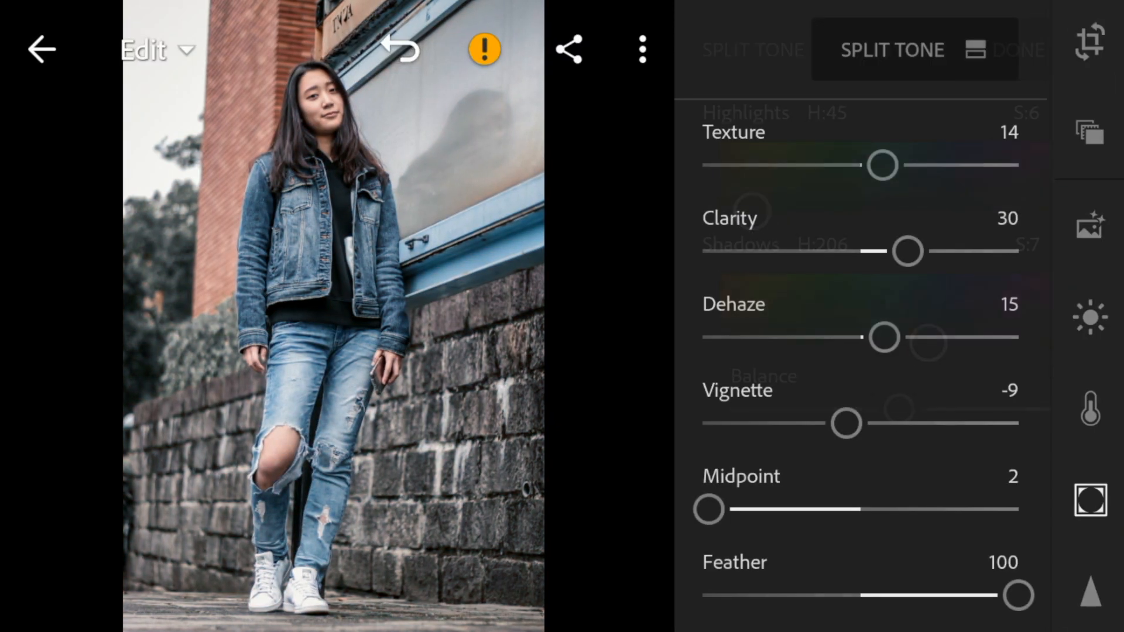
Open the next denim street portrait and show its more-options menu
click(642, 49)
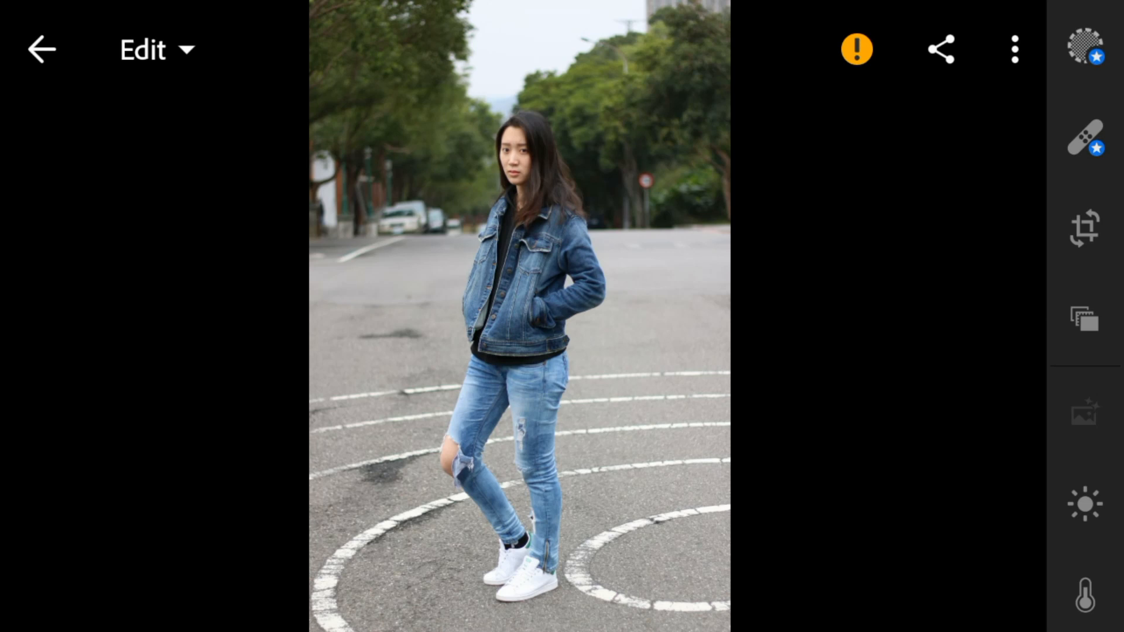
click(1015, 49)
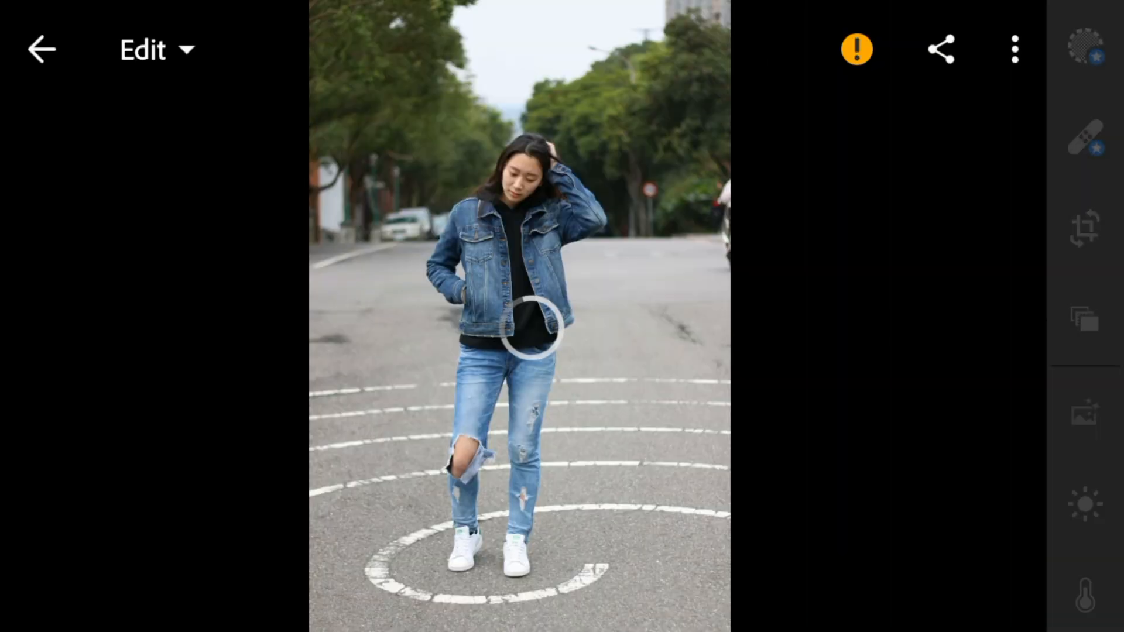
click(1015, 49)
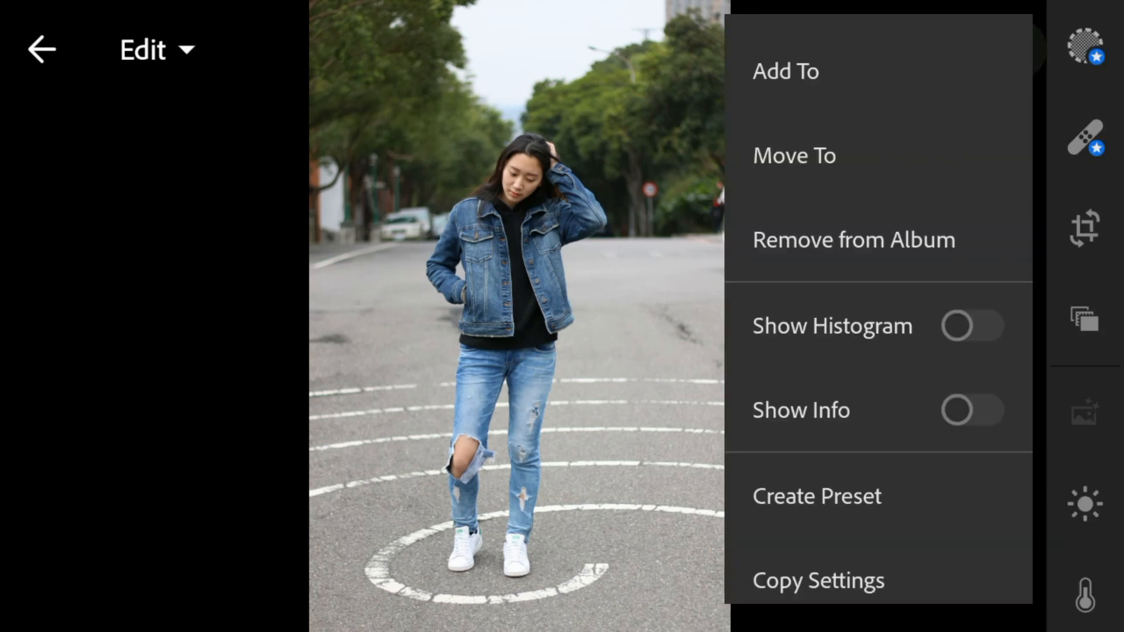